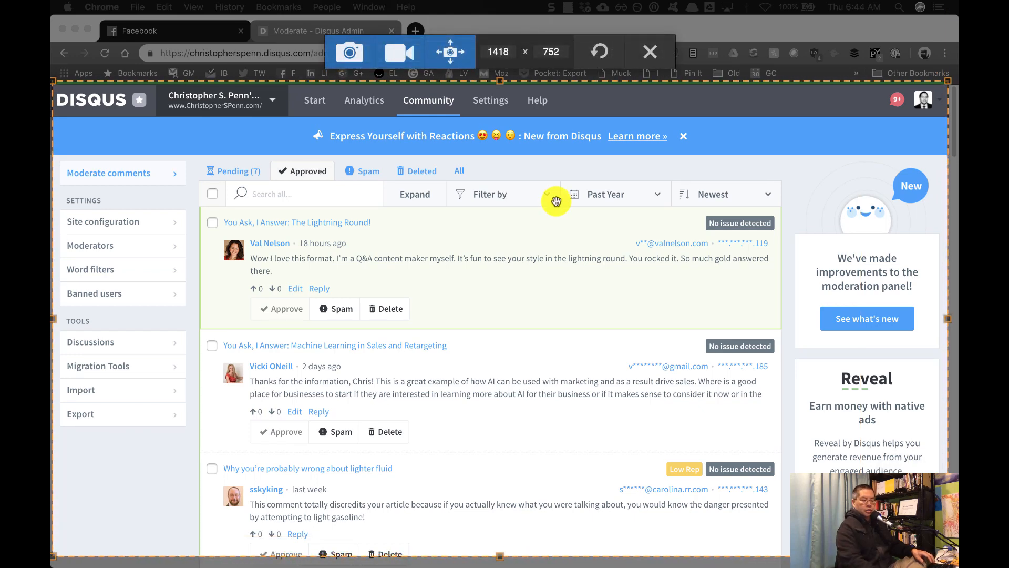
- Capture the browser window showing the Disqus moderation page as an image
left_click(98, 528)
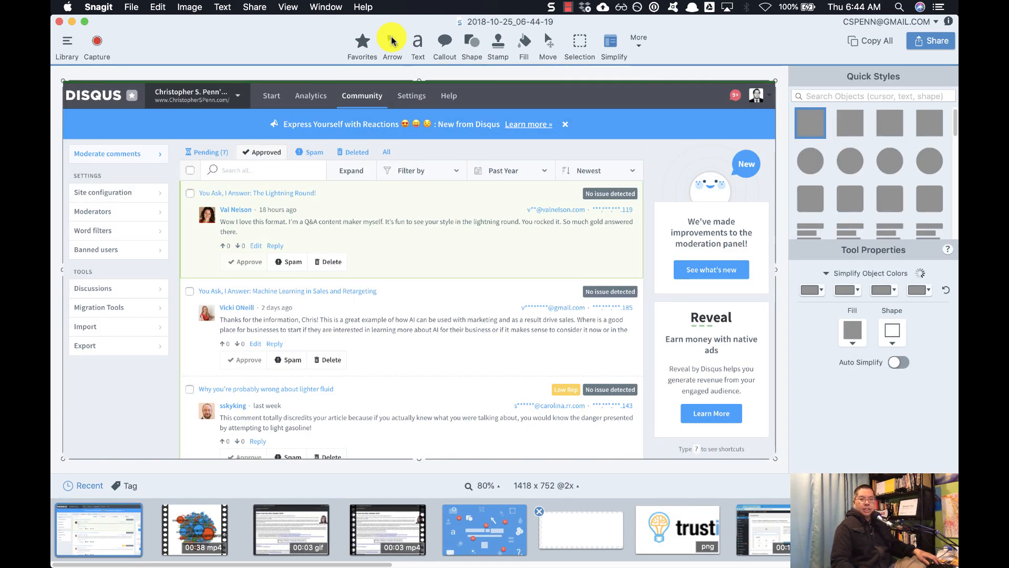
mouse_move(392, 41)
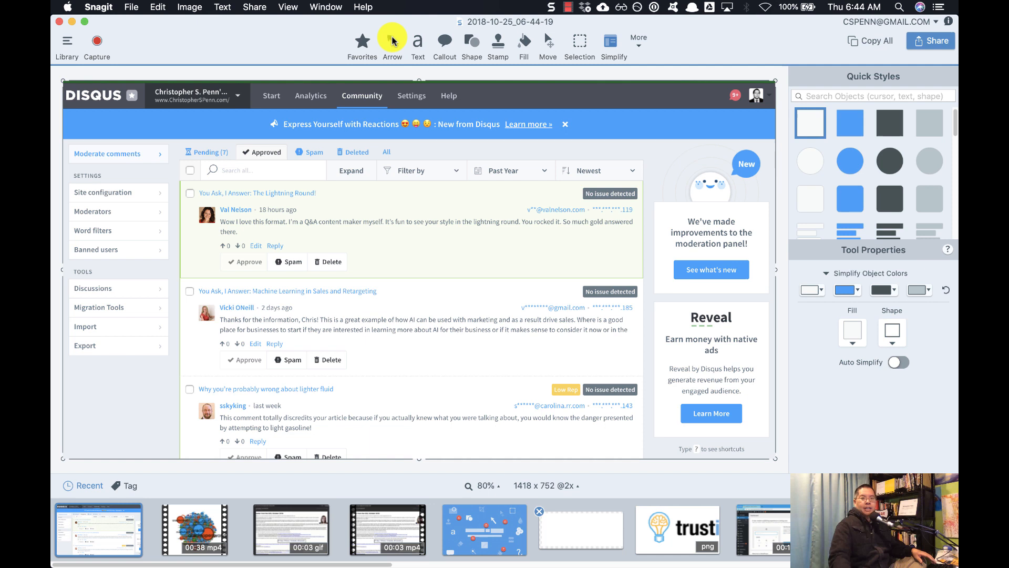
mouse_move(480, 38)
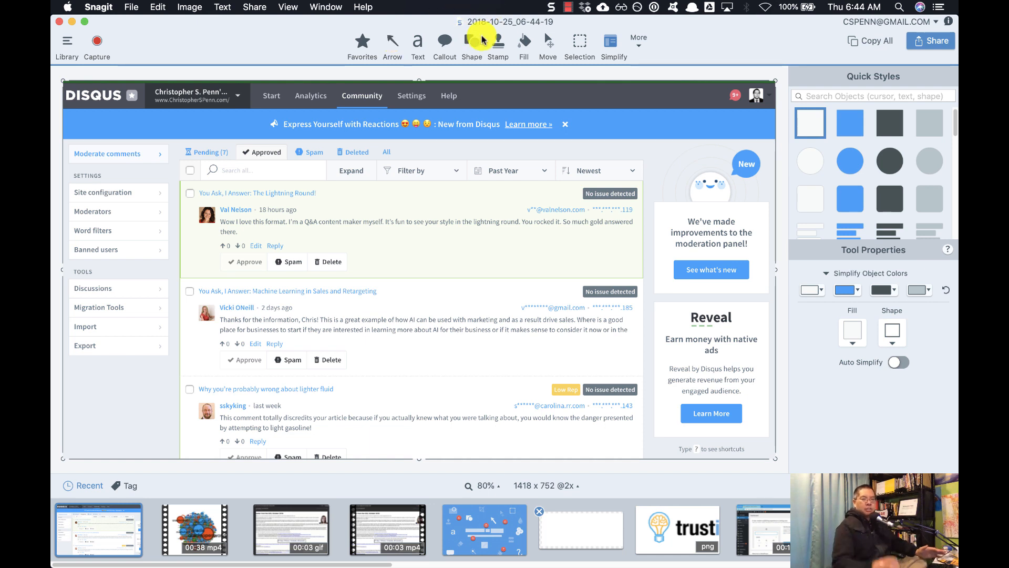
mouse_move(919, 367)
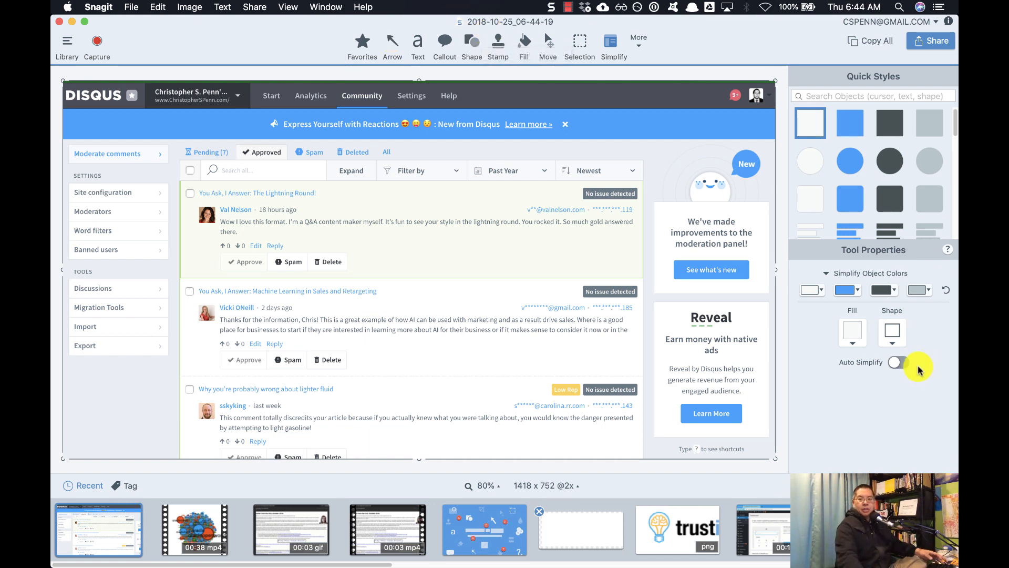
- Turn on Auto Simplify for the whole screenshot, keeping Detail at 8
left_click(895, 362)
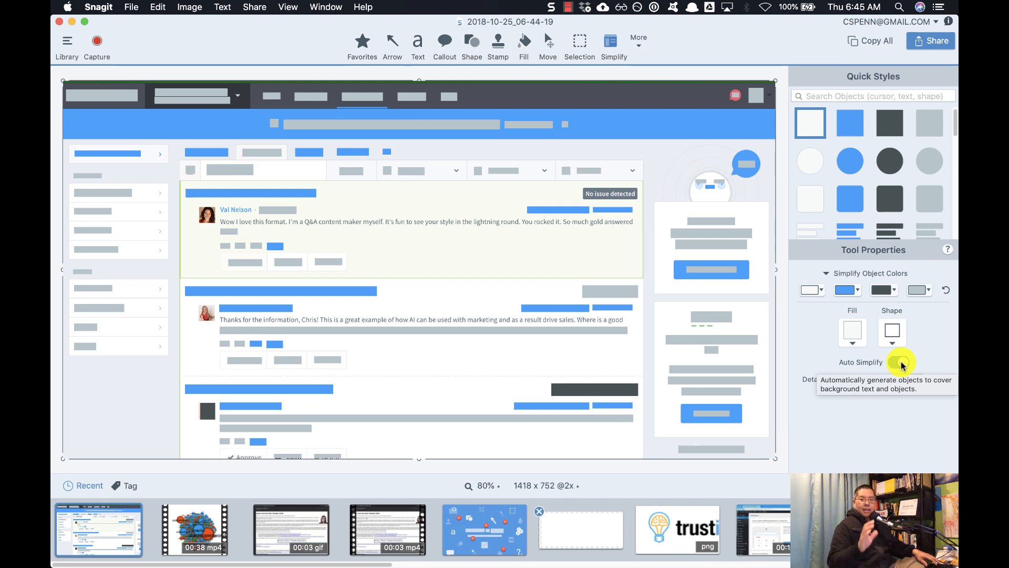
left_click(898, 361)
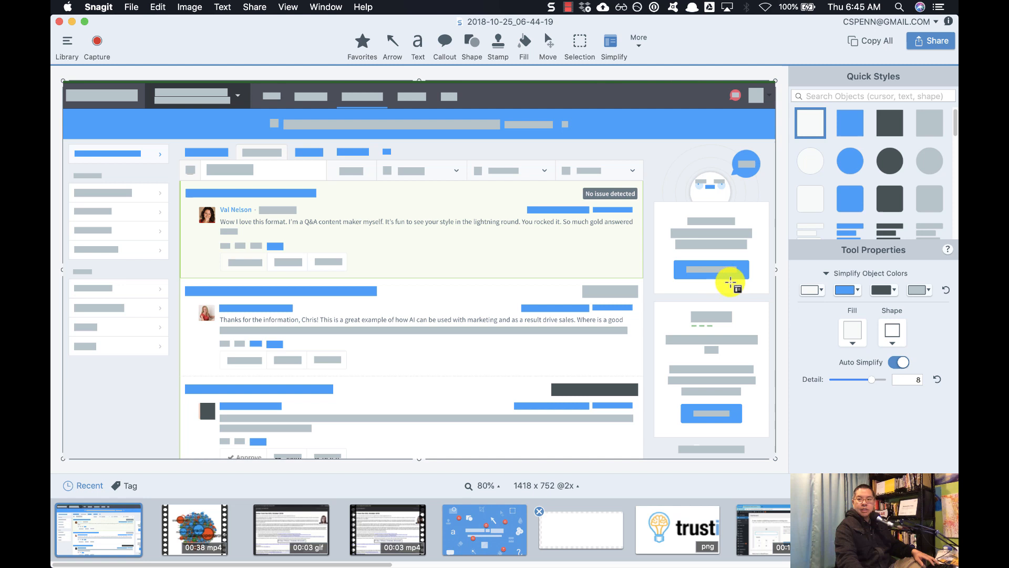
mouse_move(922, 230)
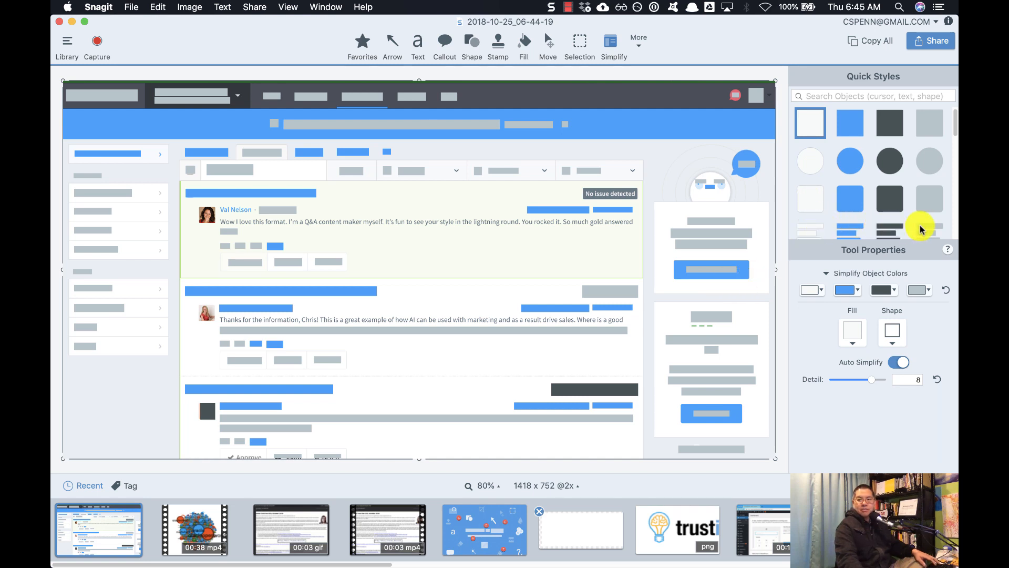
- Pick the text-lines Quick Style, with text height 15 and line spacing 10
left_click(930, 229)
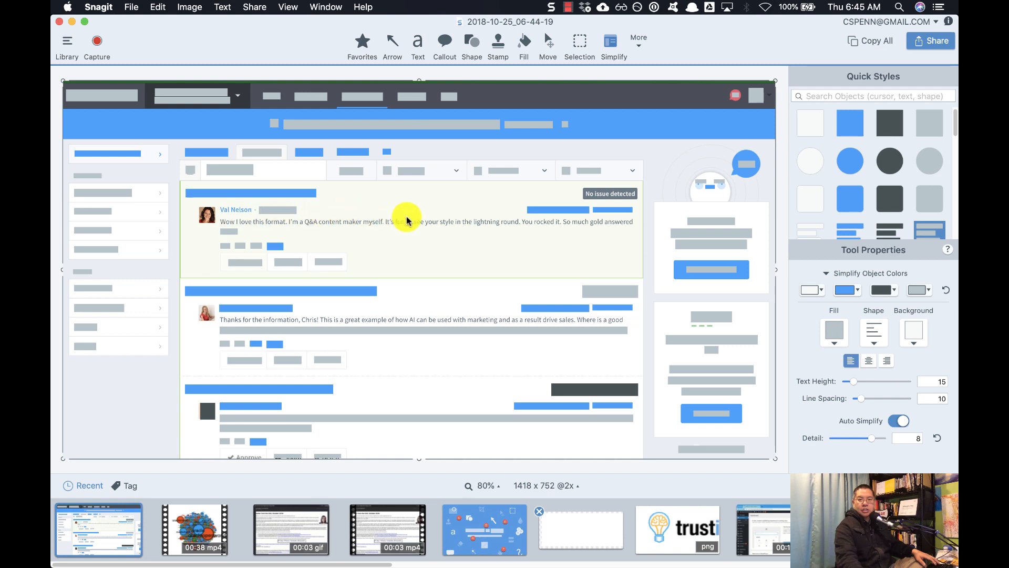
mouse_move(502, 298)
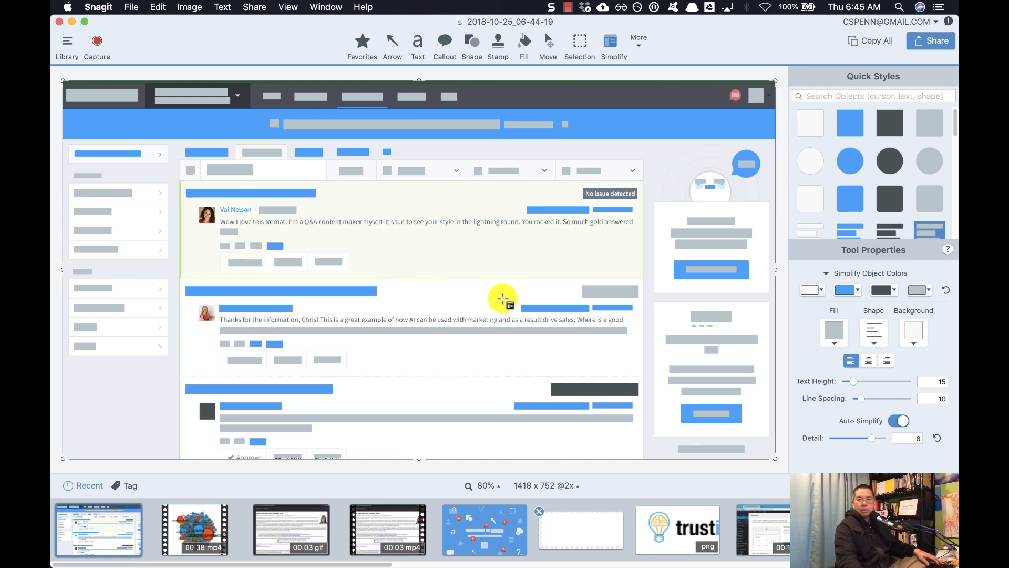
mouse_move(676, 363)
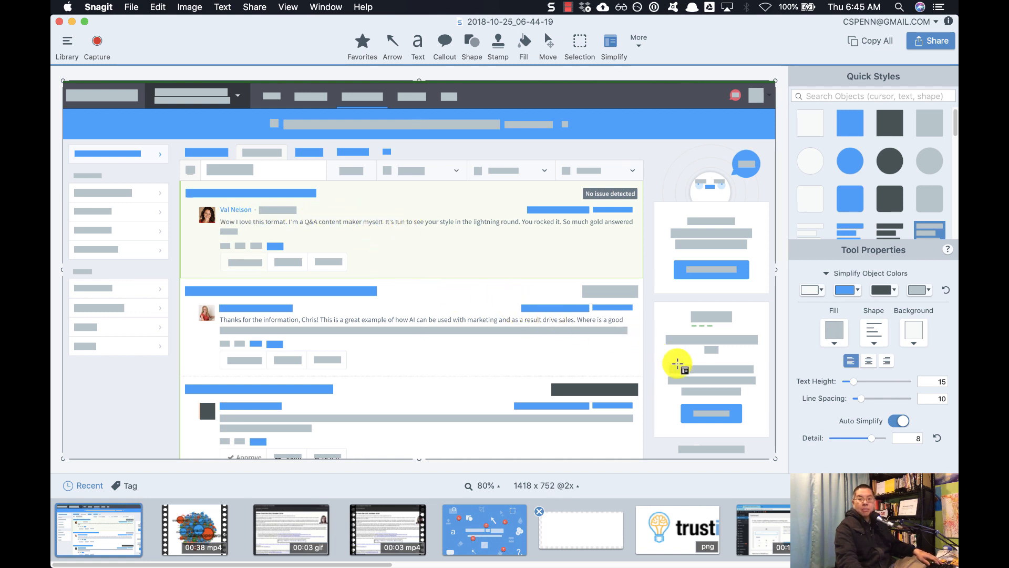
mouse_move(702, 347)
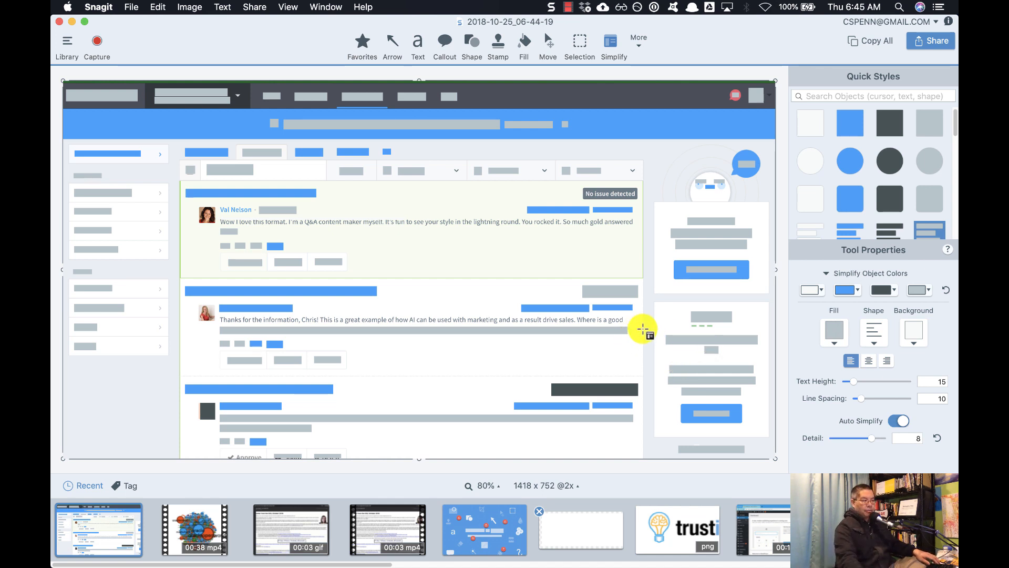
mouse_move(634, 330)
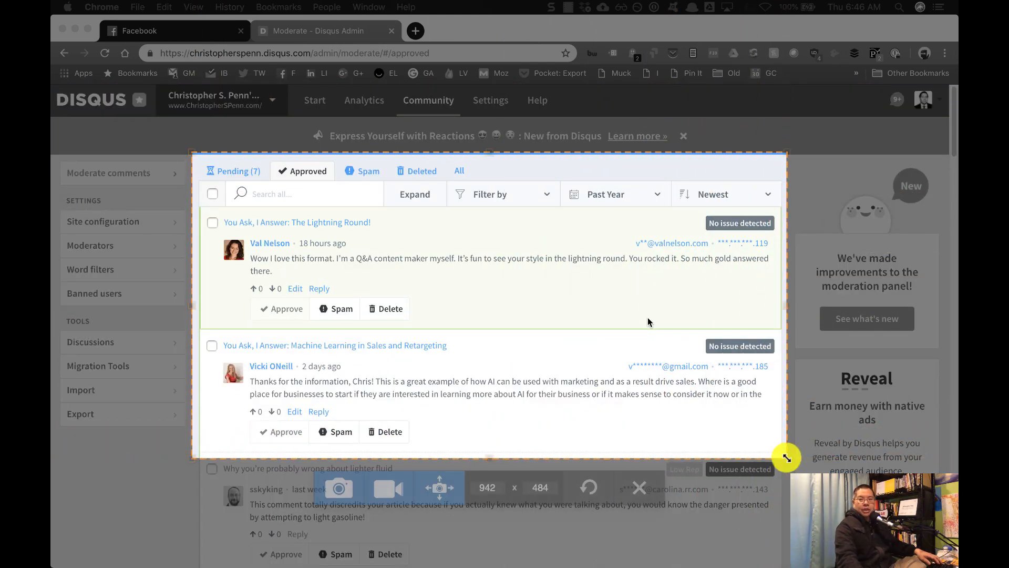
- Record video of the comments panel, switching to the Spam tab mid-recording
left_click(334, 487)
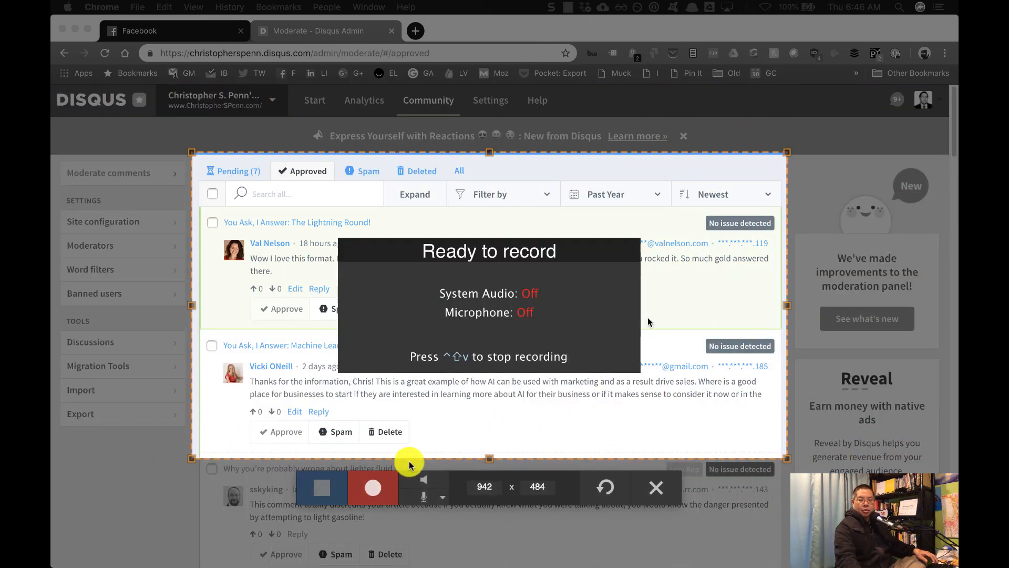
left_click(373, 487)
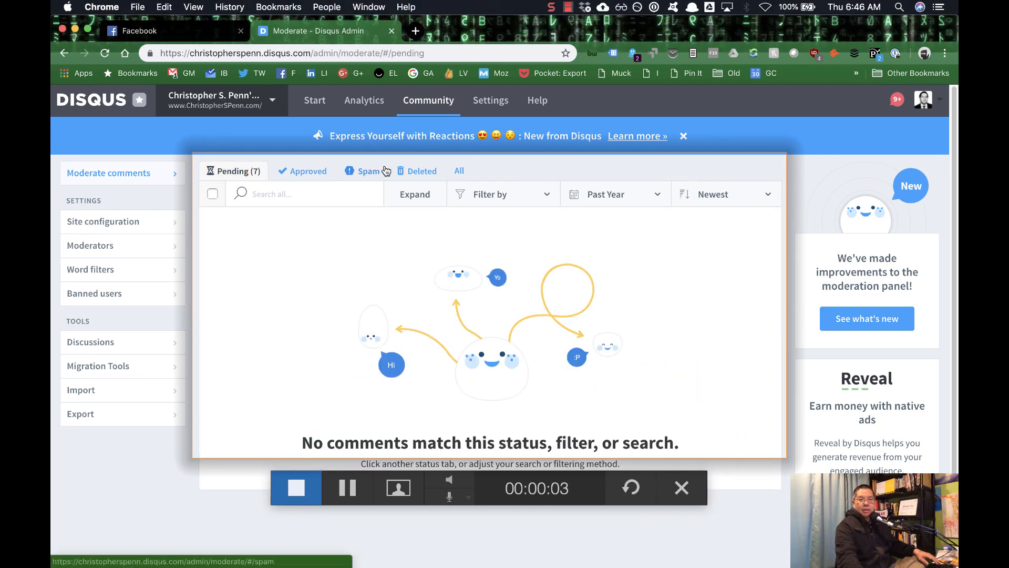
left_click(368, 171)
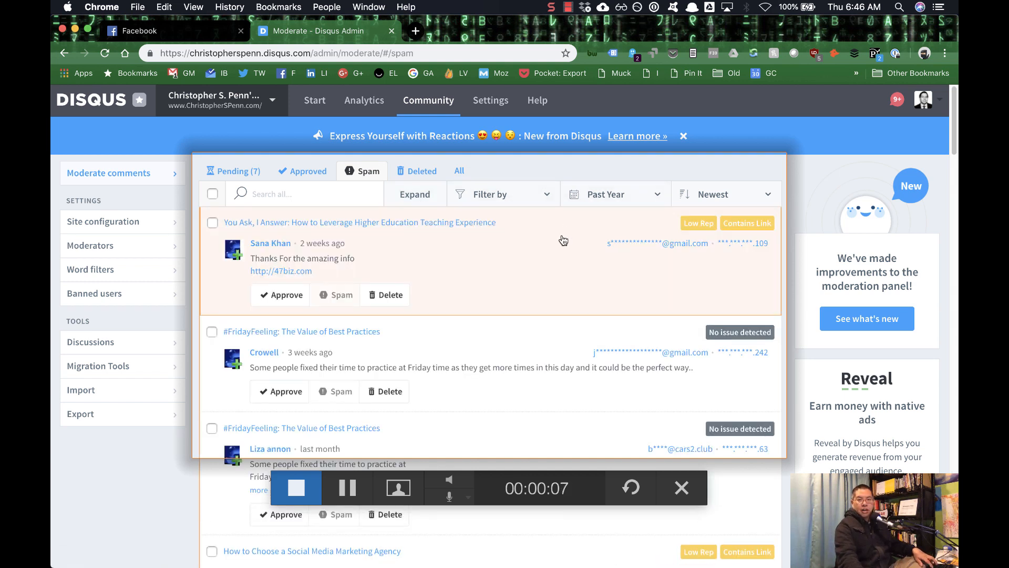
mouse_move(256, 501)
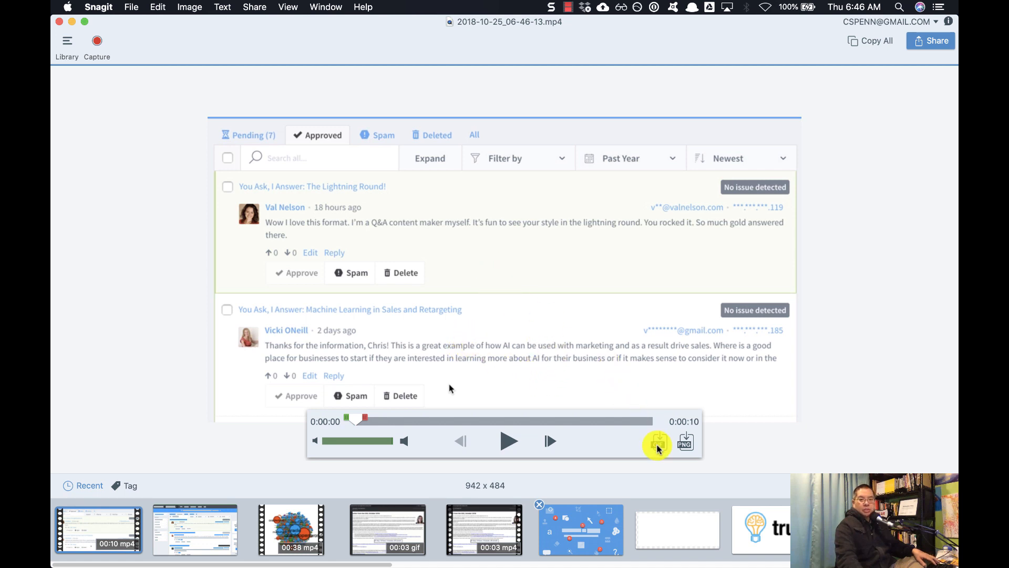
- Turn the 10-second comment-panel recording into an animated GIF
left_click(657, 445)
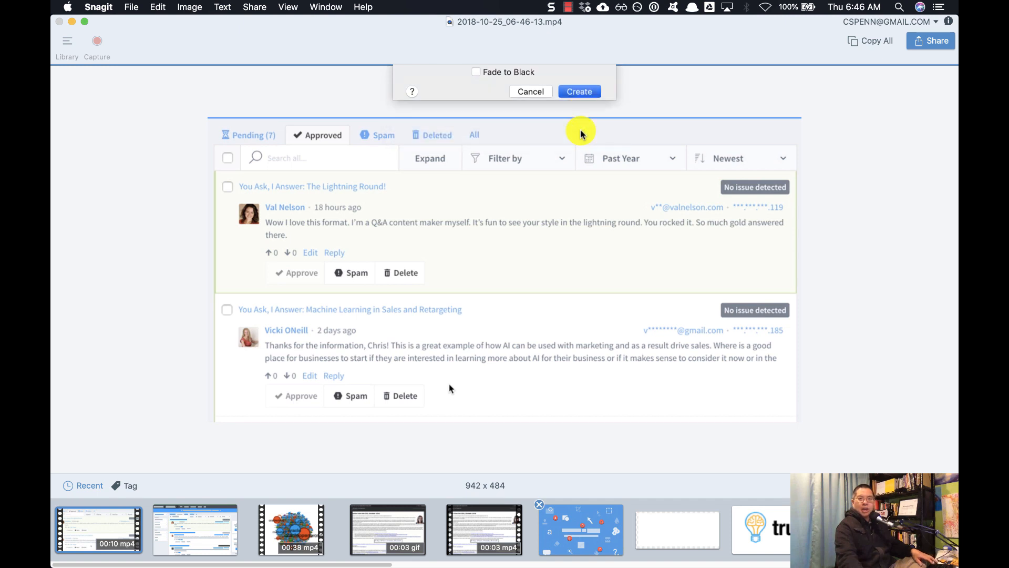
left_click(577, 91)
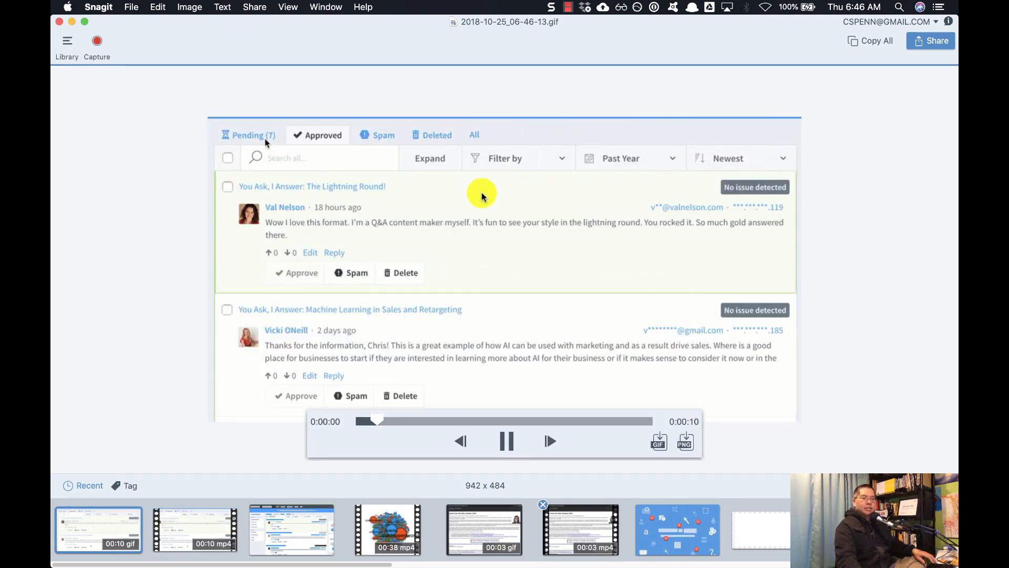
- Play back the moderation GIF through its Pending, Spam and Approved views
left_click(247, 134)
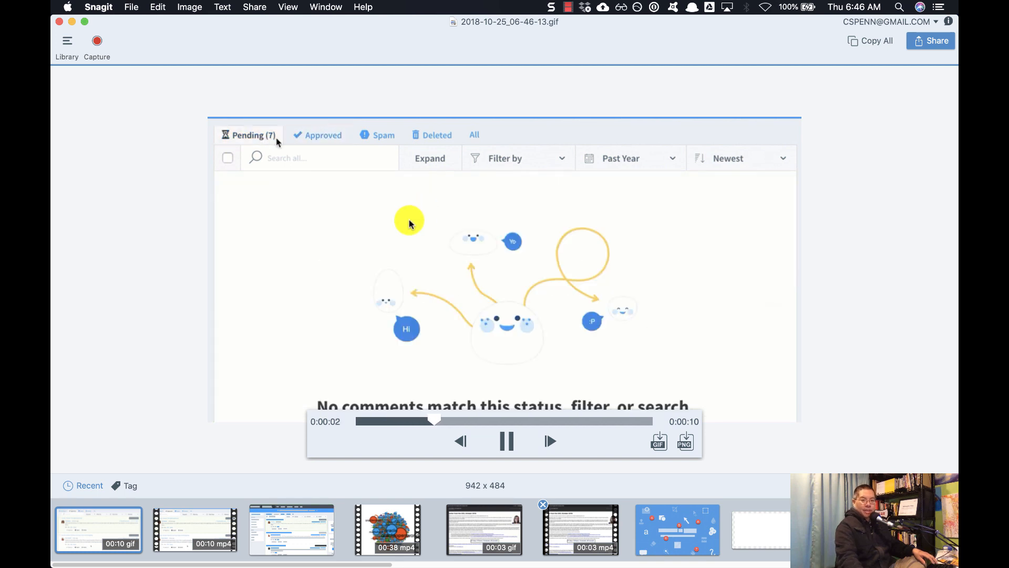
left_click(383, 135)
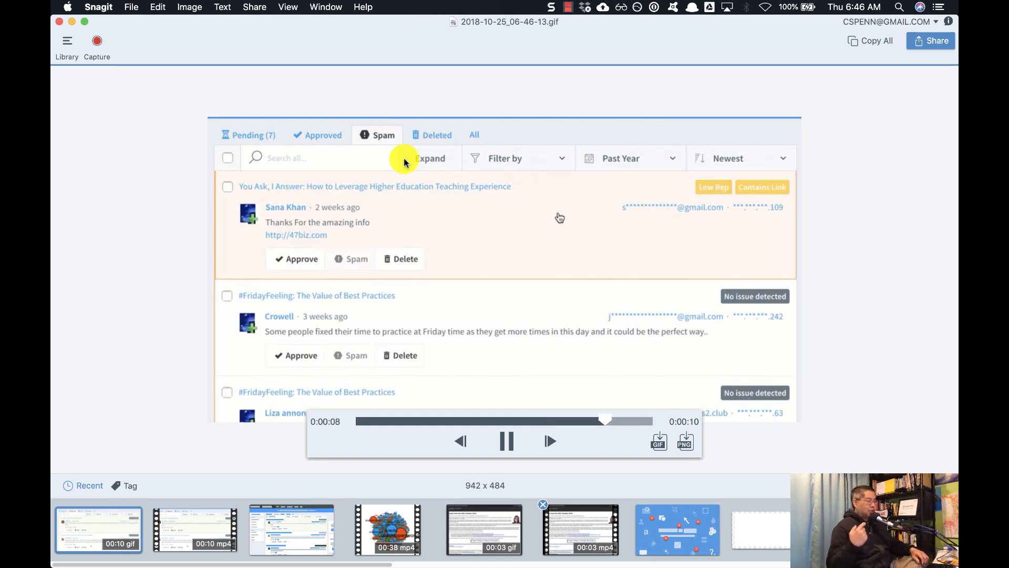
left_click(322, 134)
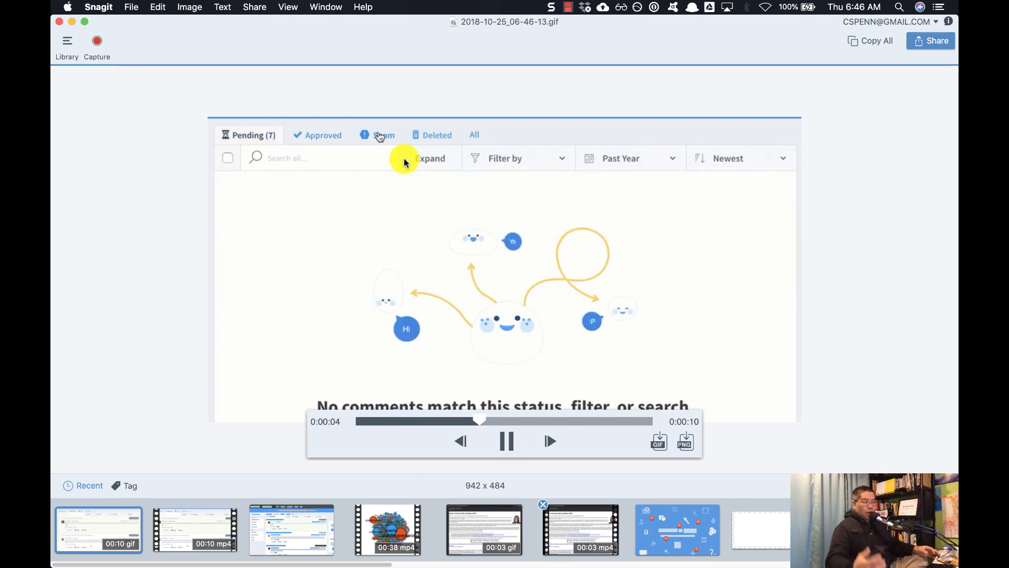
left_click(383, 134)
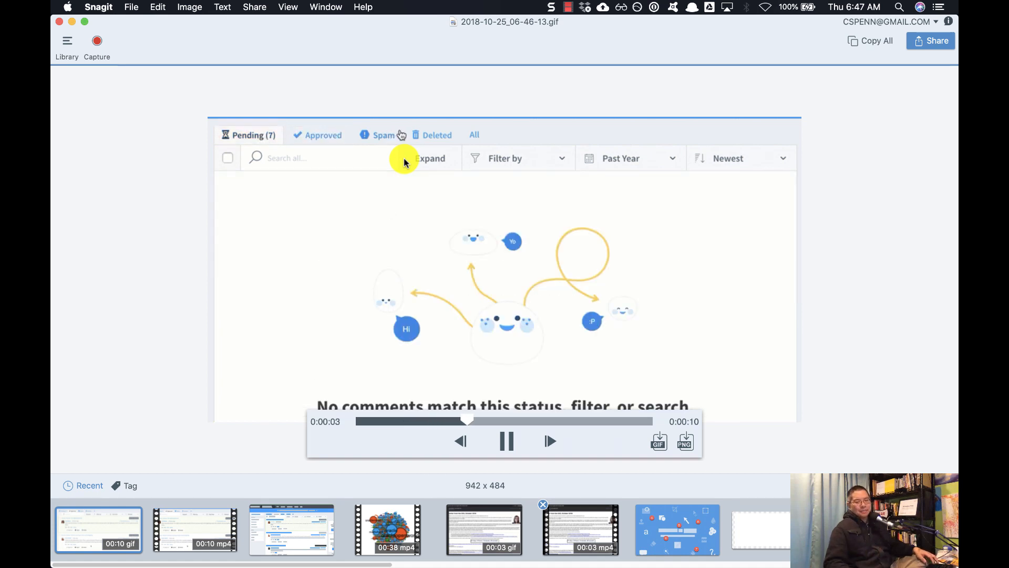
left_click(384, 135)
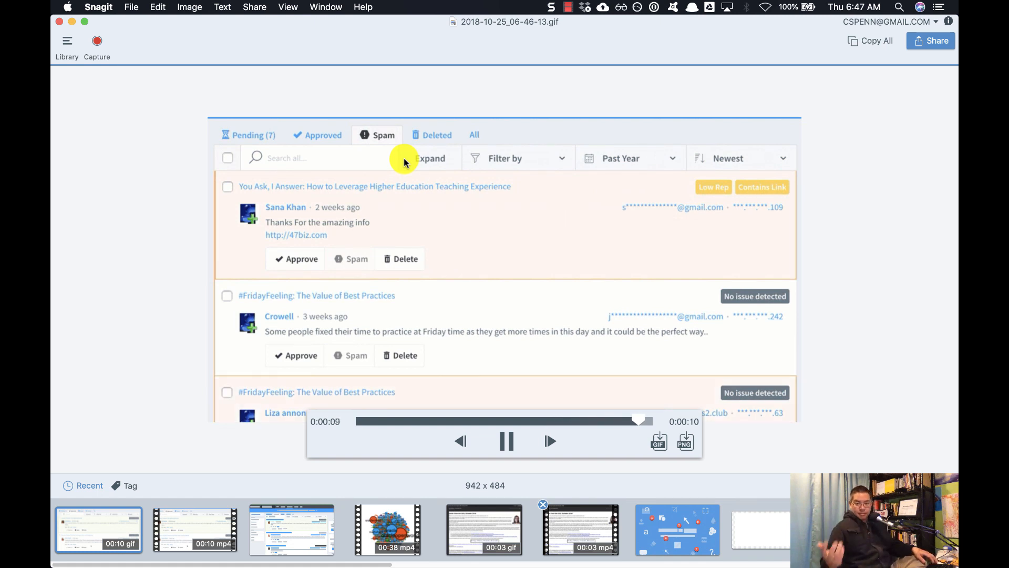
left_click(322, 134)
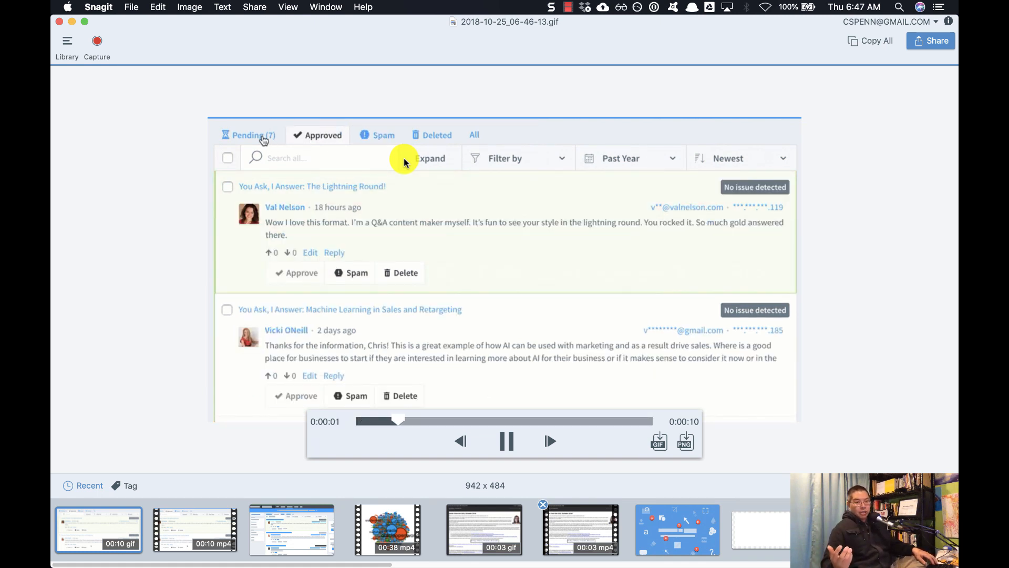
left_click(249, 135)
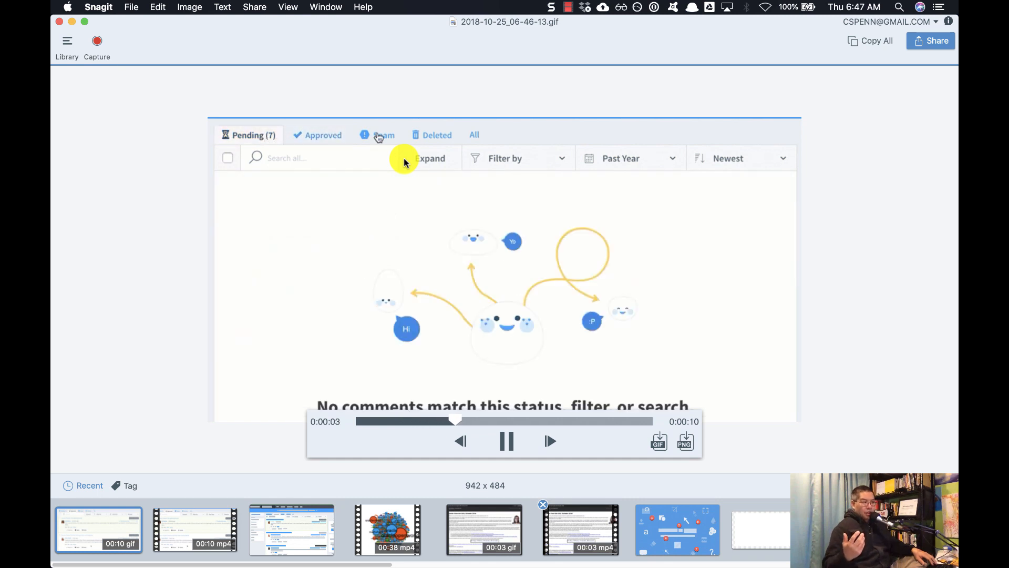
left_click(383, 134)
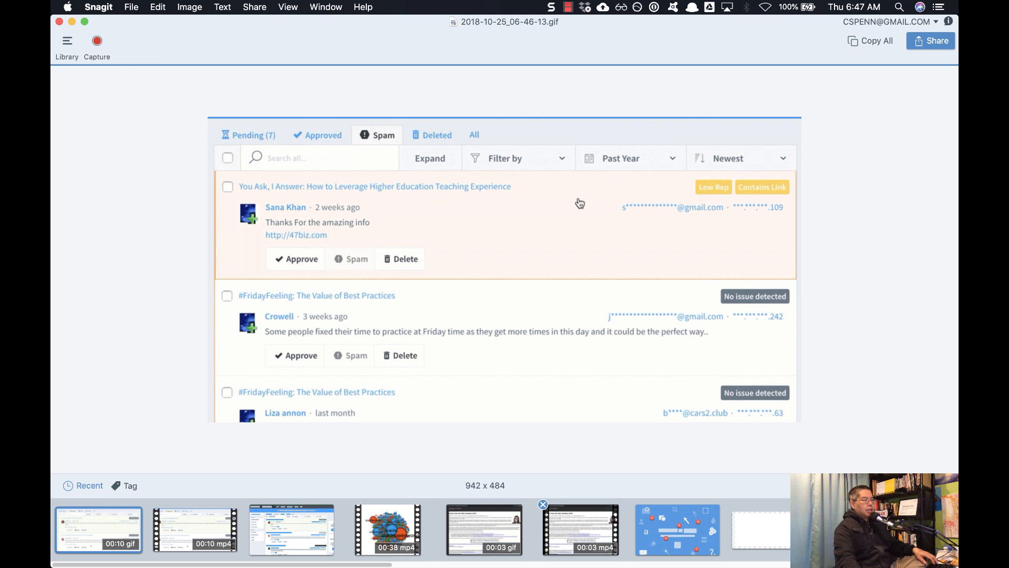
mouse_move(568, 219)
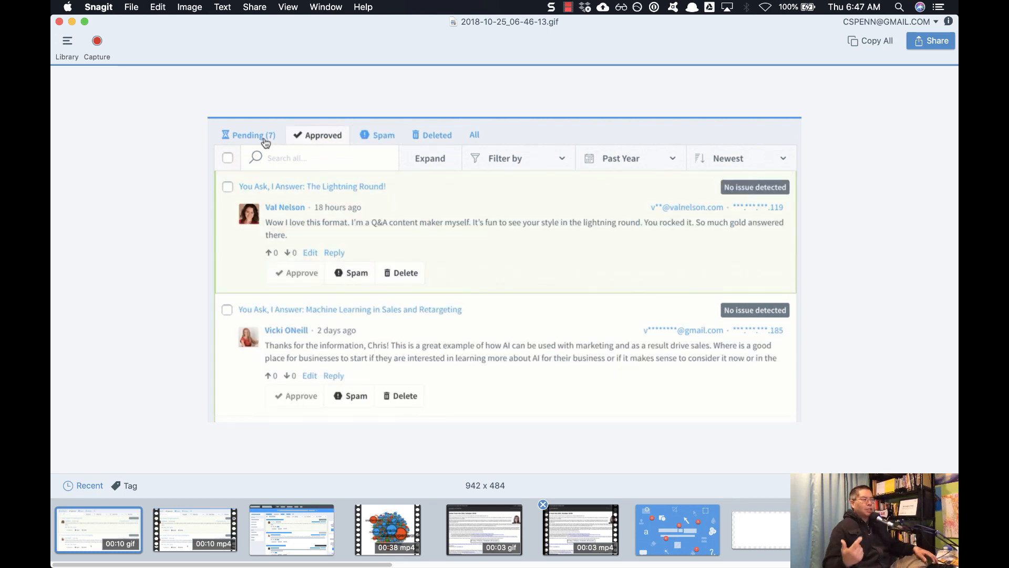
- Replay the GIF once more, then reopen the simplified moderation screenshot
left_click(249, 134)
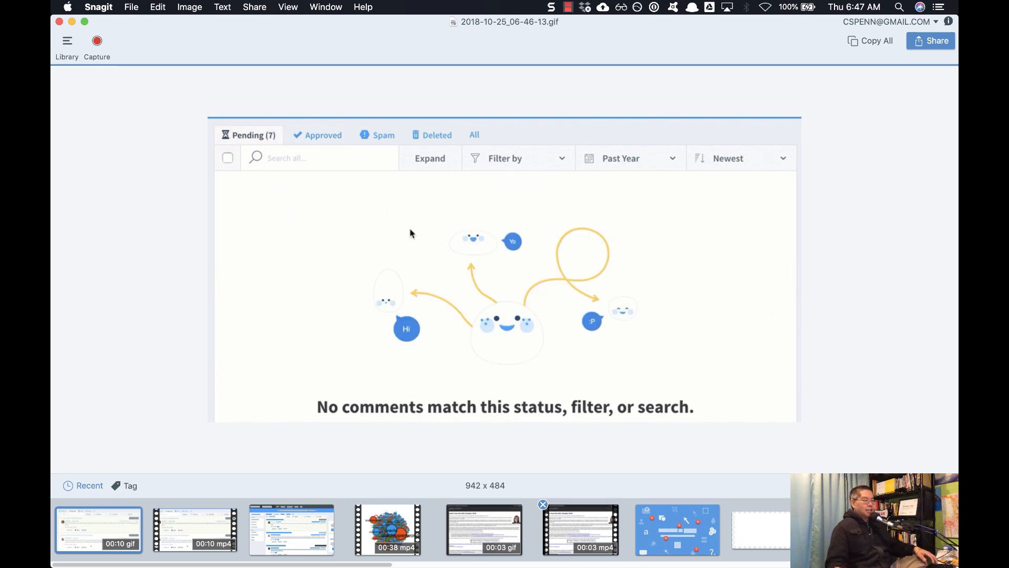
left_click(384, 134)
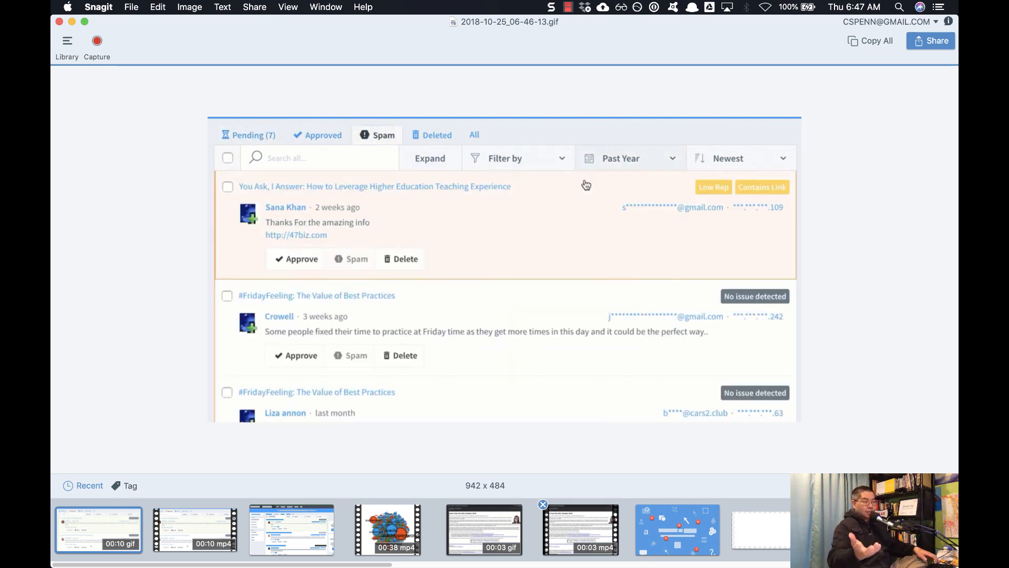
mouse_move(559, 215)
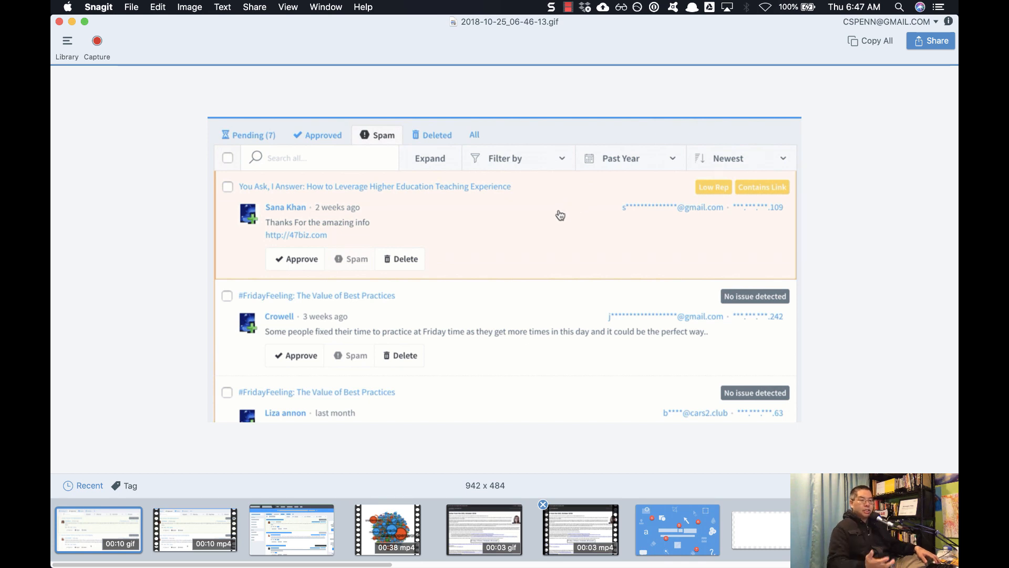
left_click(322, 136)
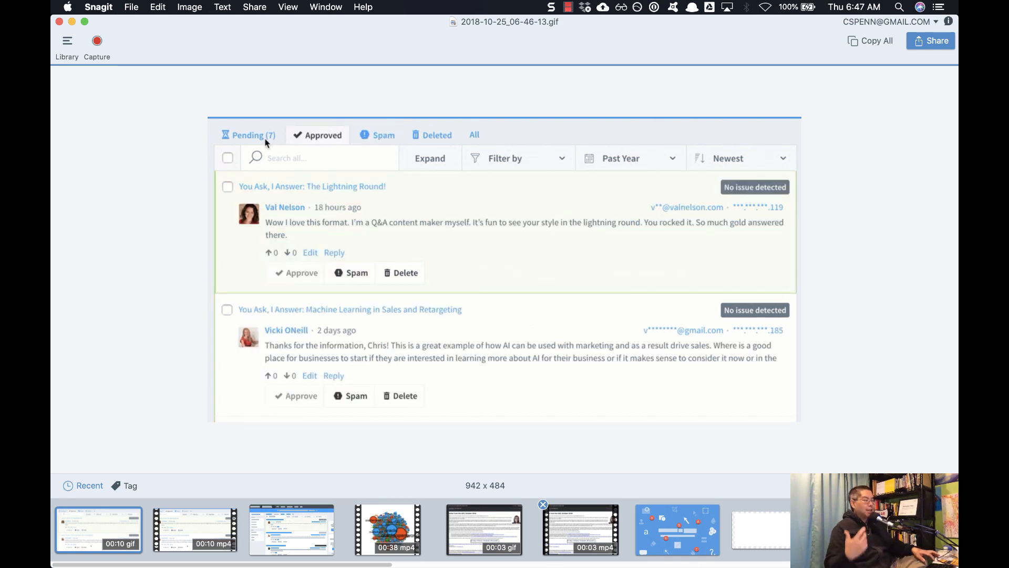
left_click(249, 135)
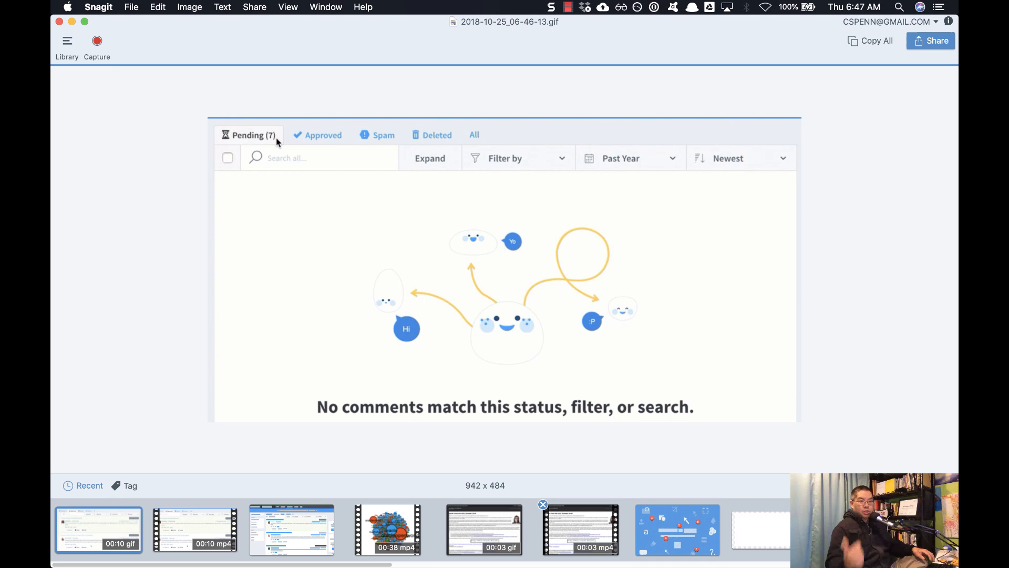
left_click(383, 134)
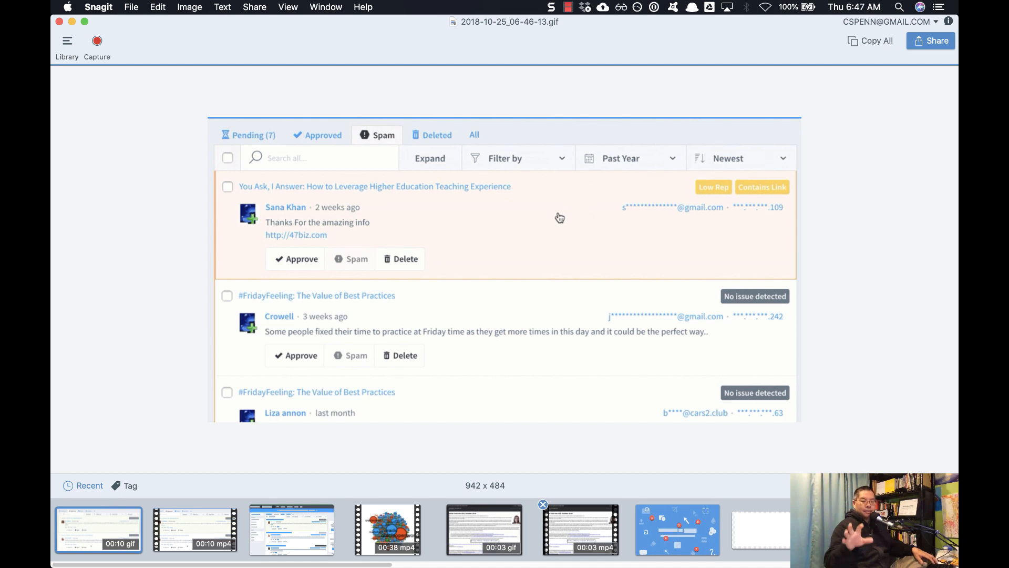
left_click(321, 134)
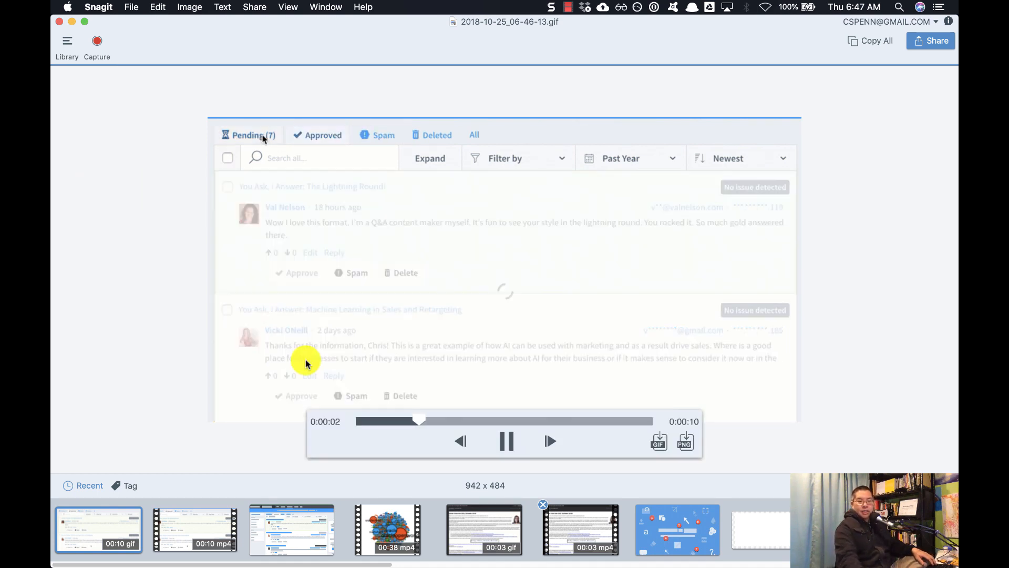
left_click(291, 529)
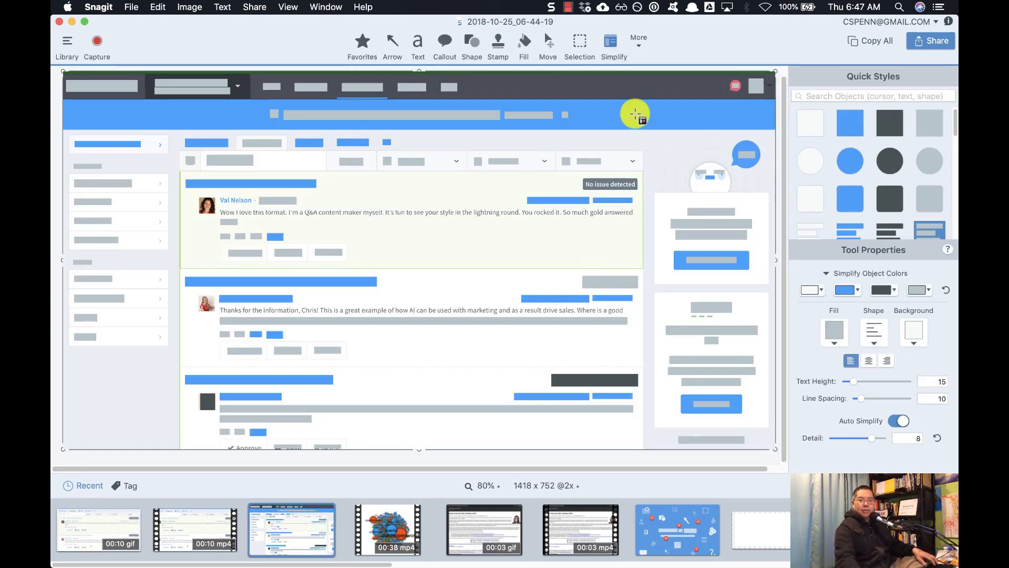
- Place red numbered steps 1 at the top-left area and 2 on the first comment
left_click(637, 43)
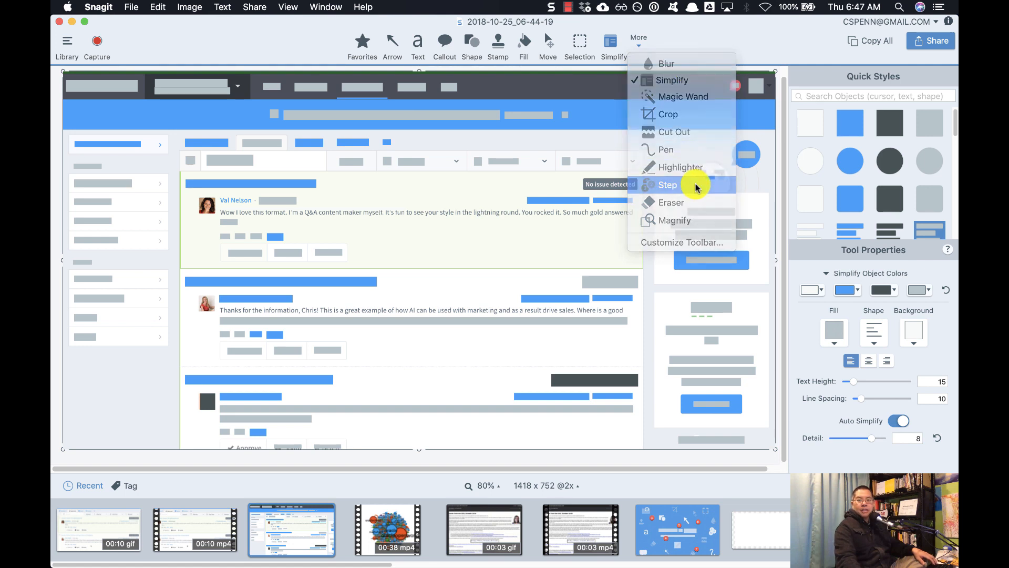
left_click(668, 184)
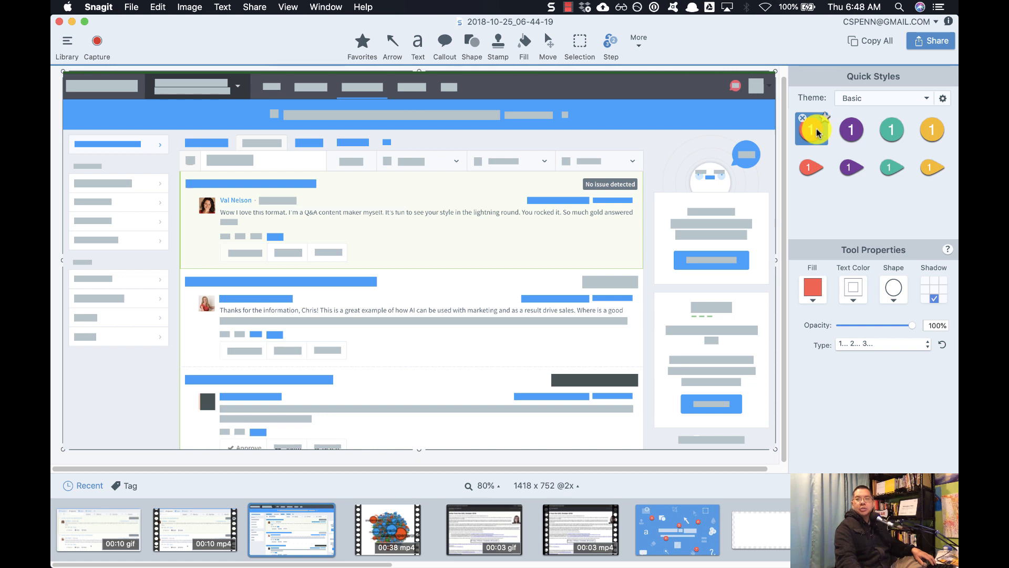
left_click(811, 130)
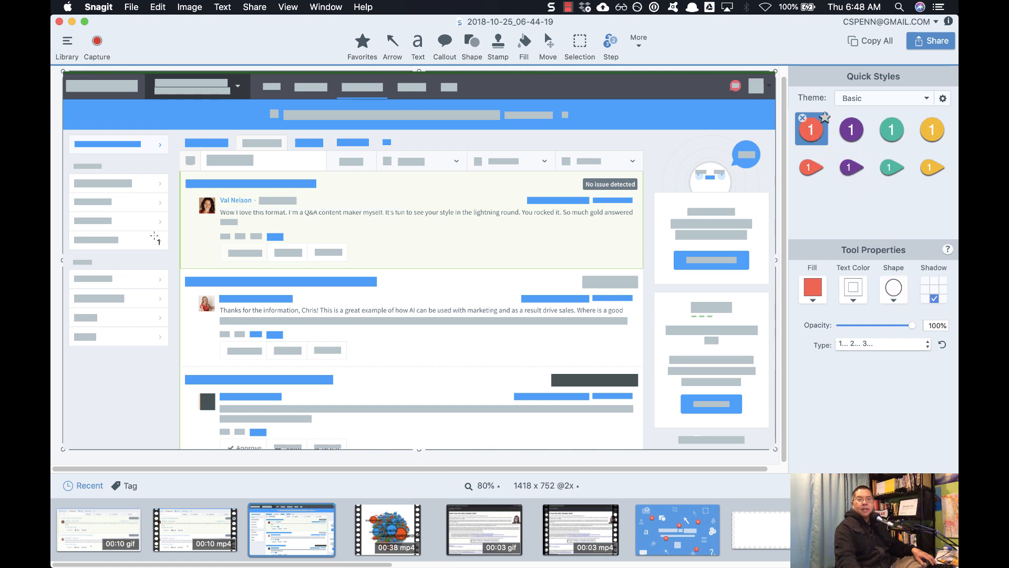
left_click(206, 143)
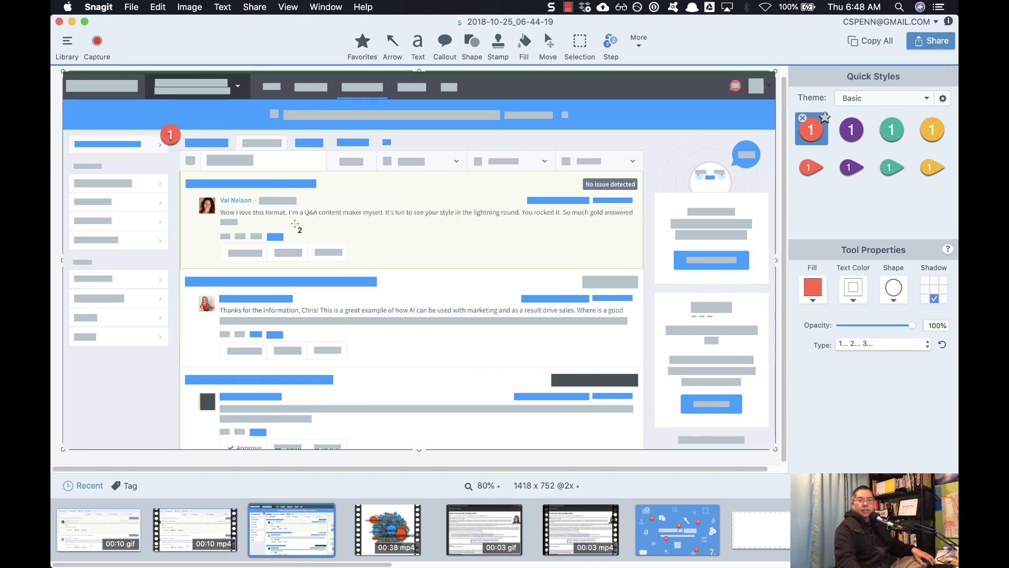
left_click(571, 184)
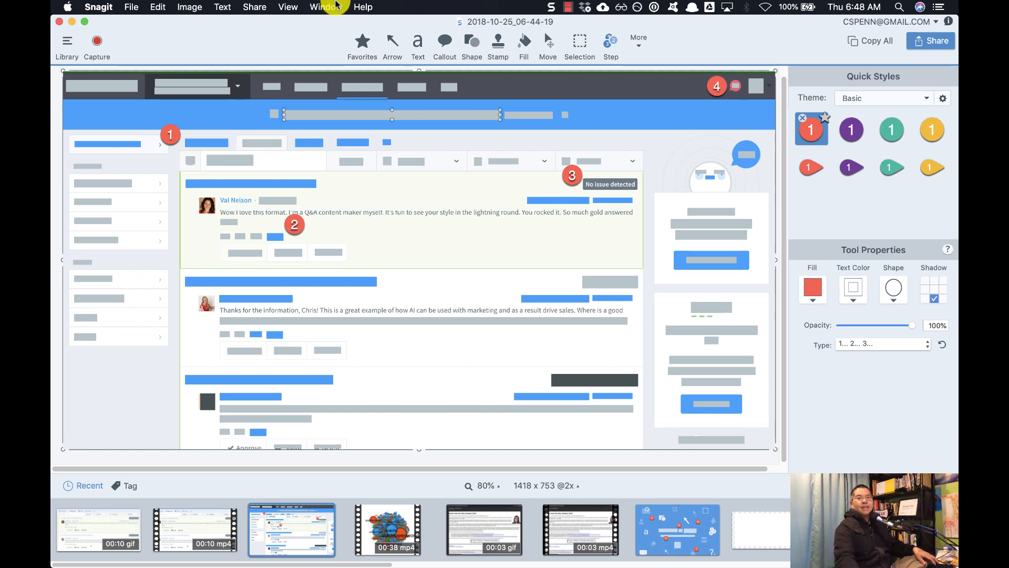
- Browse the Math and Medical stamp categories, ending on Business stamps
left_click(471, 42)
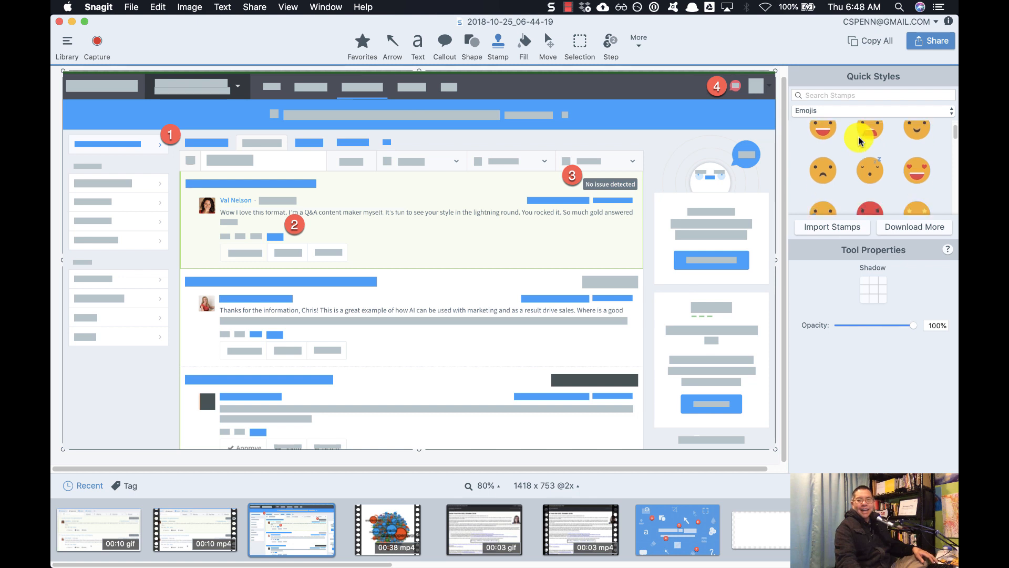
mouse_move(888, 120)
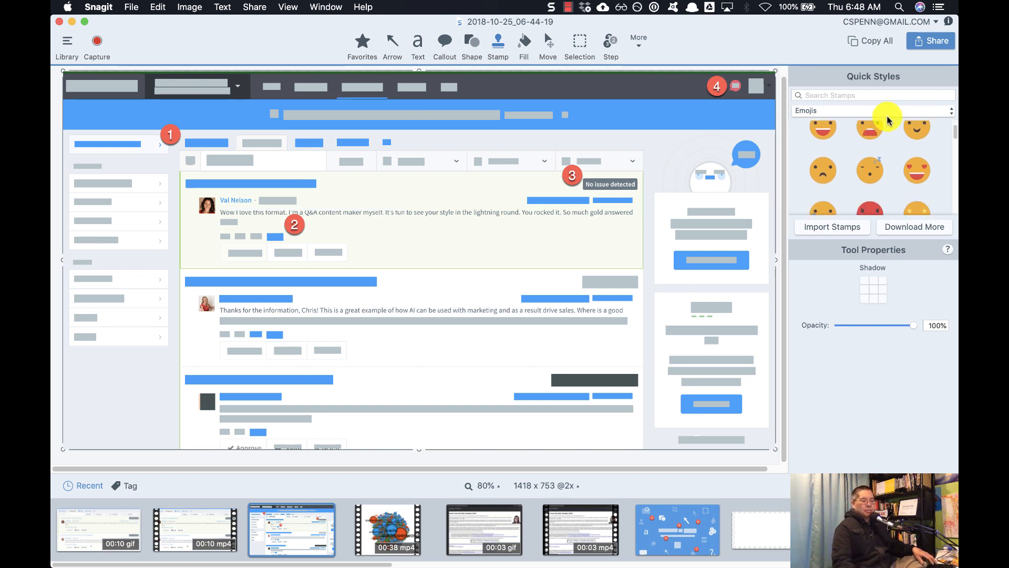
mouse_move(845, 107)
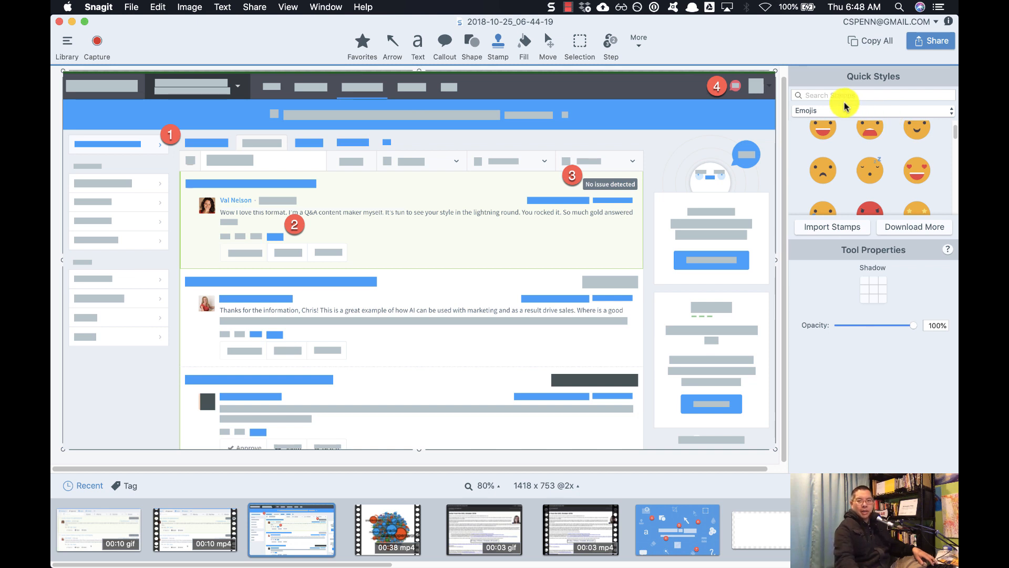
left_click(868, 110)
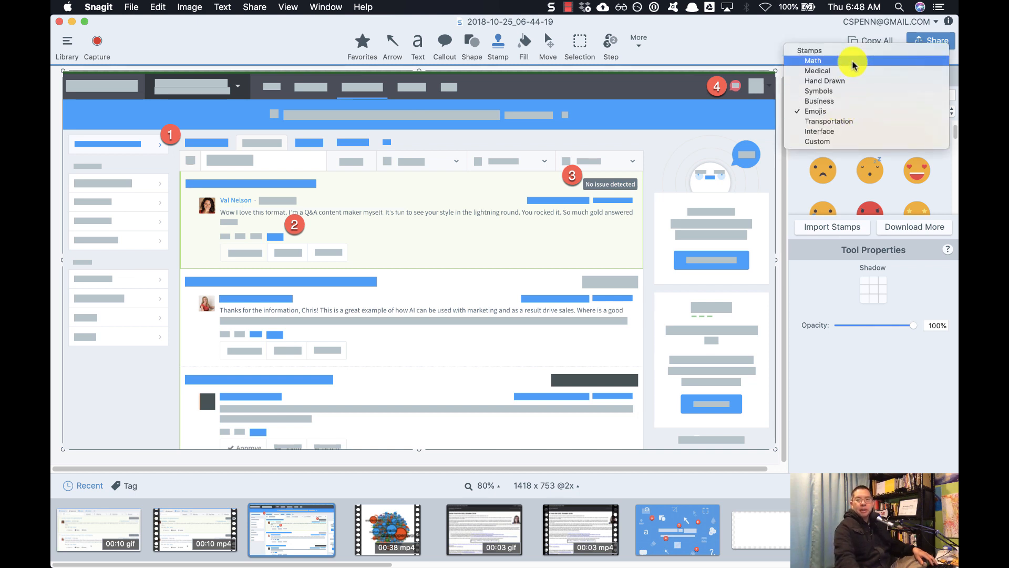
left_click(813, 60)
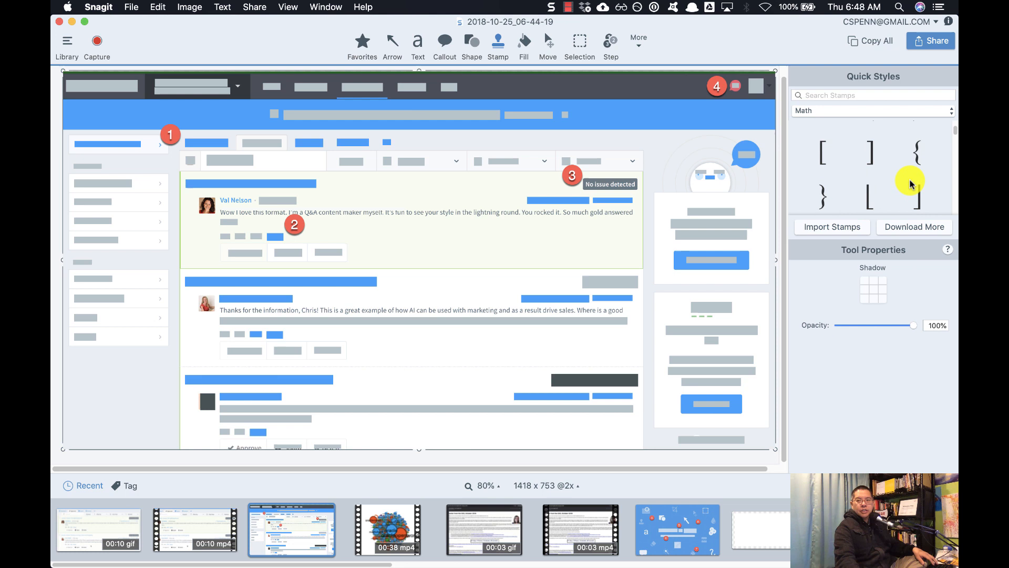
left_click(871, 110)
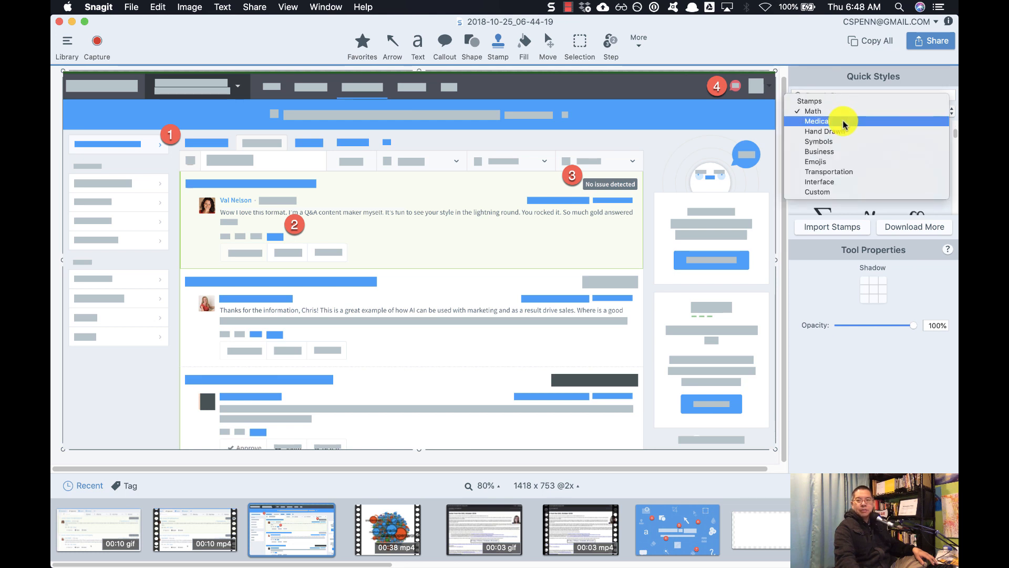
left_click(818, 121)
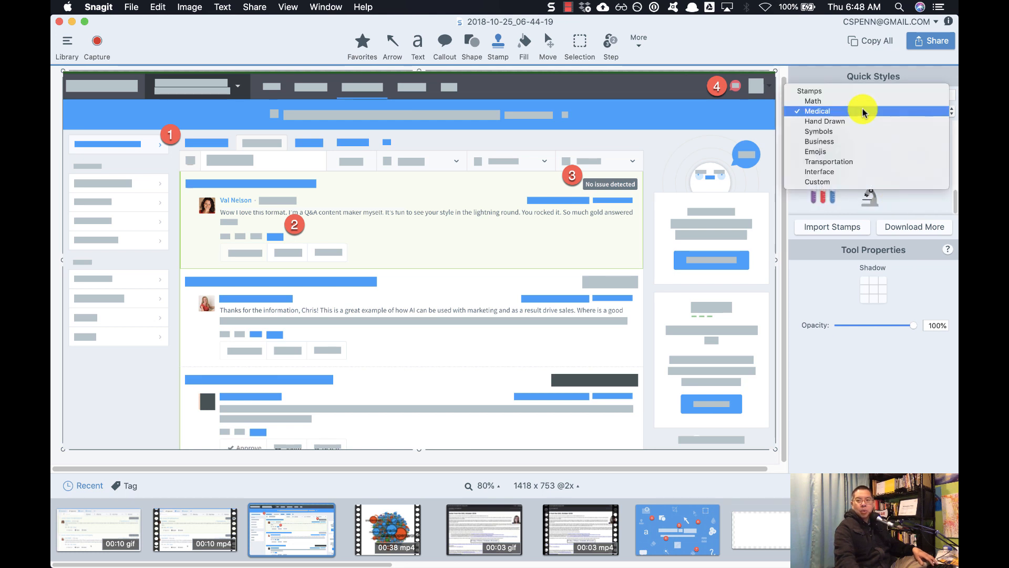
left_click(817, 111)
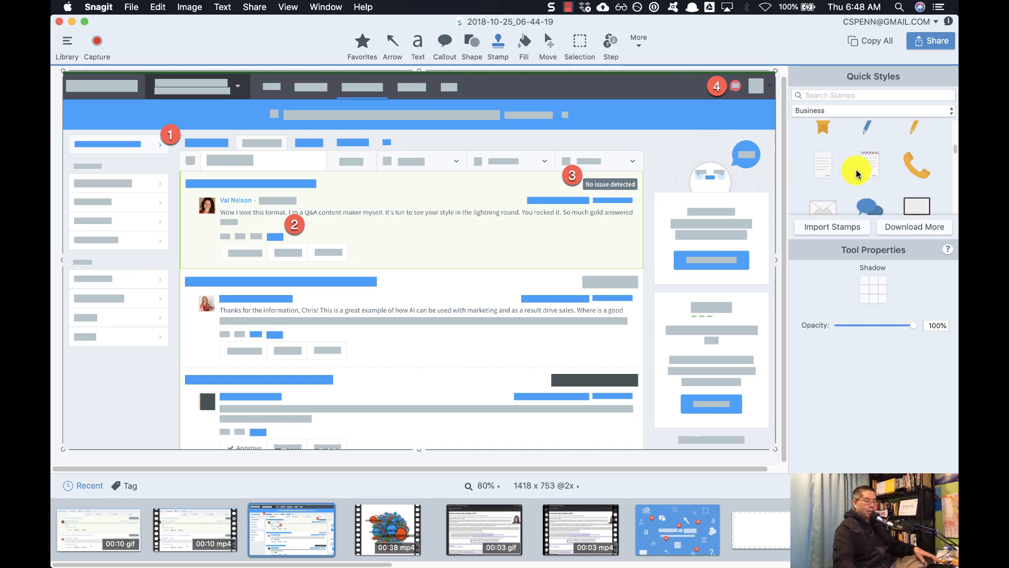
mouse_move(858, 171)
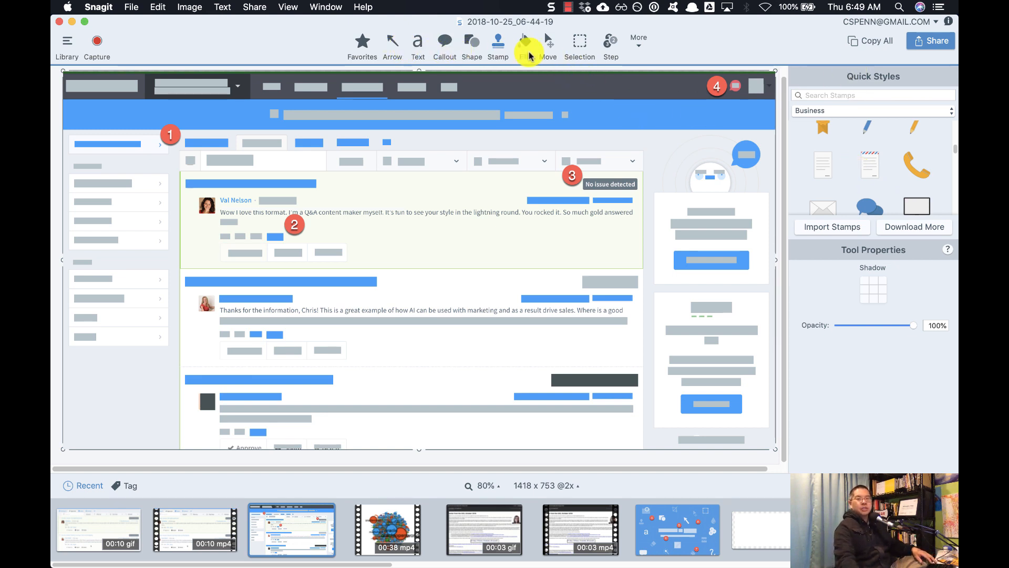
- Try the Cut Out tool from More, then switch to the Selection tool
left_click(638, 42)
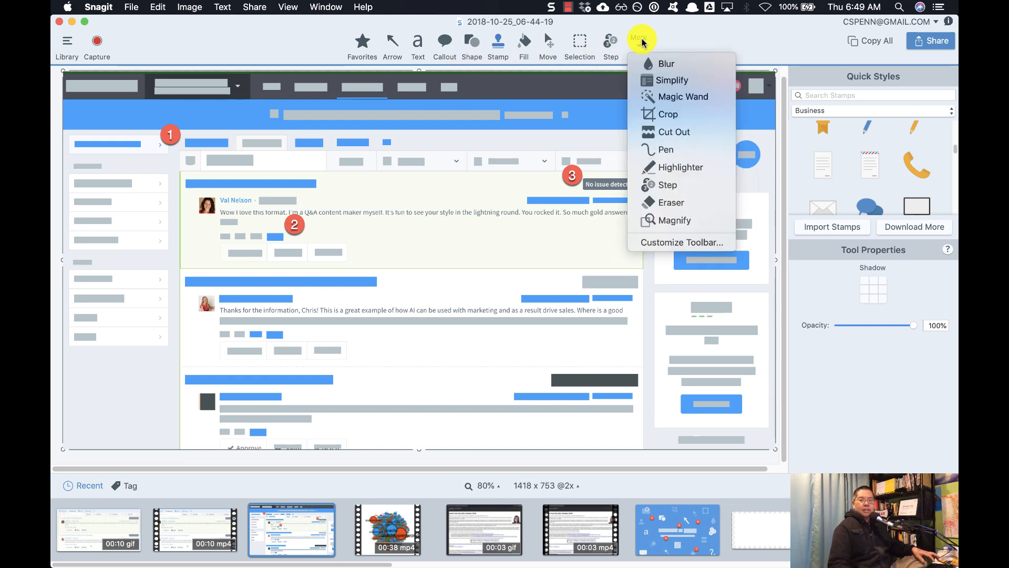
mouse_move(671, 63)
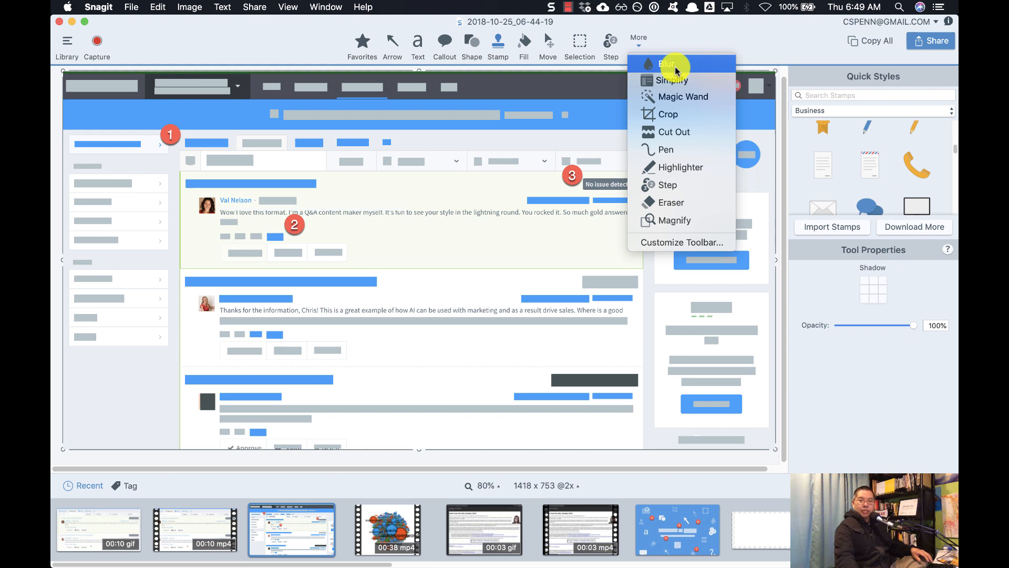
mouse_move(733, 163)
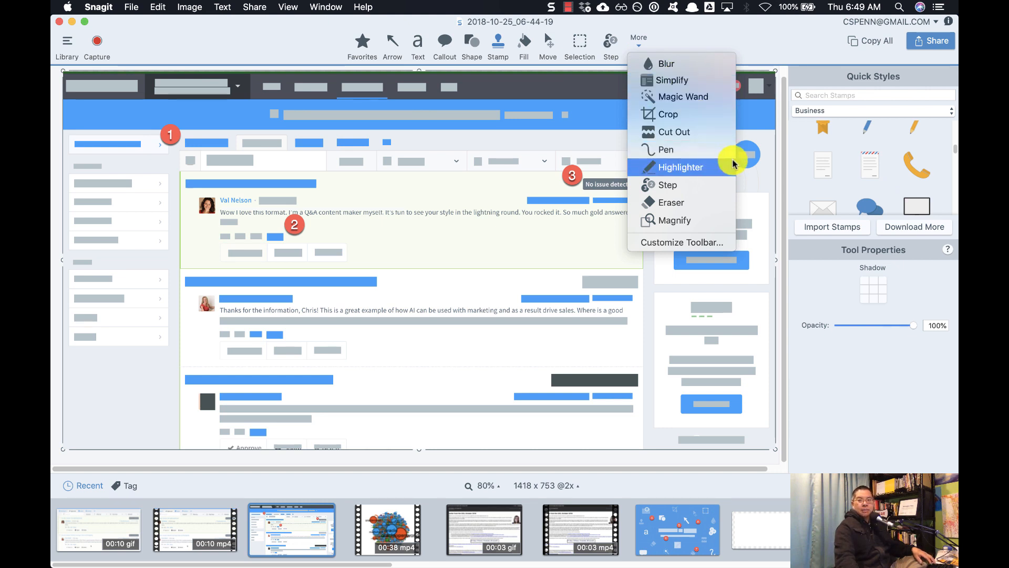
mouse_move(725, 202)
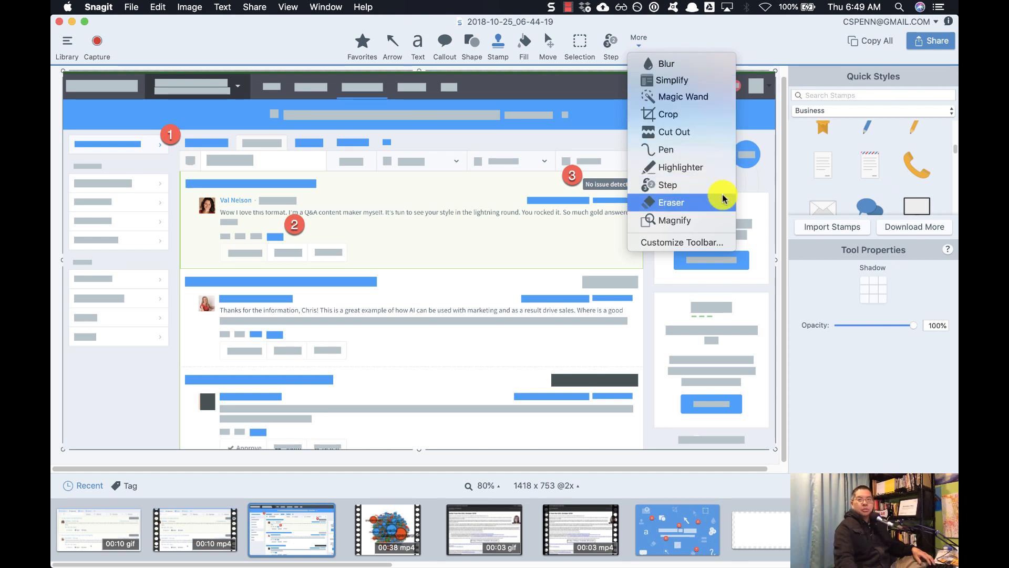
mouse_move(693, 132)
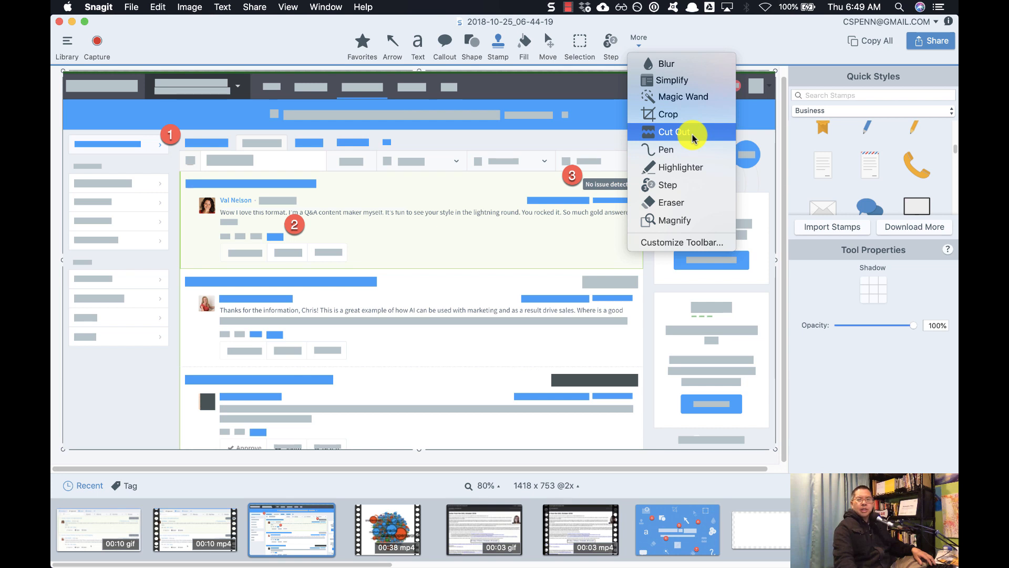
left_click(673, 132)
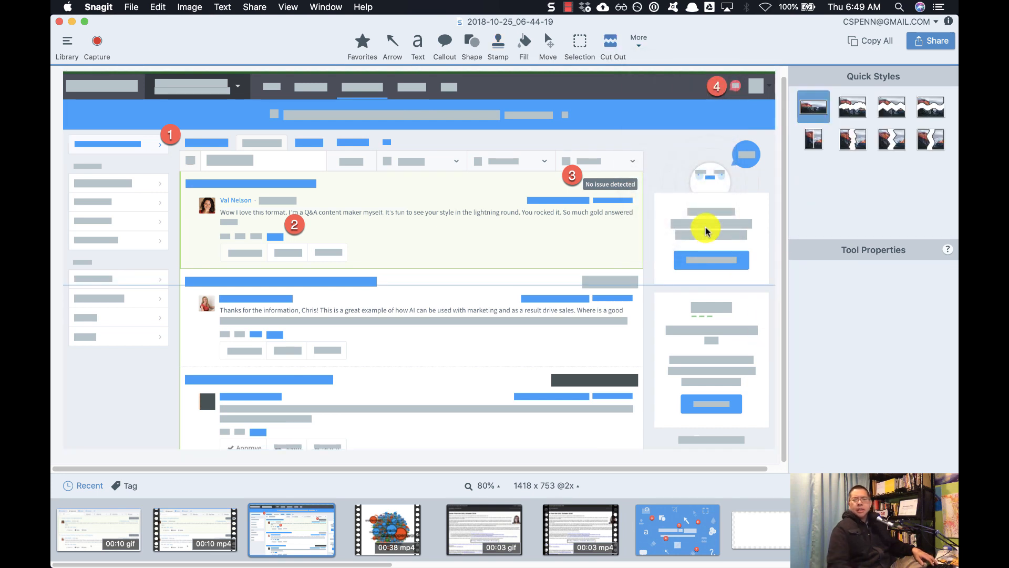
mouse_move(431, 118)
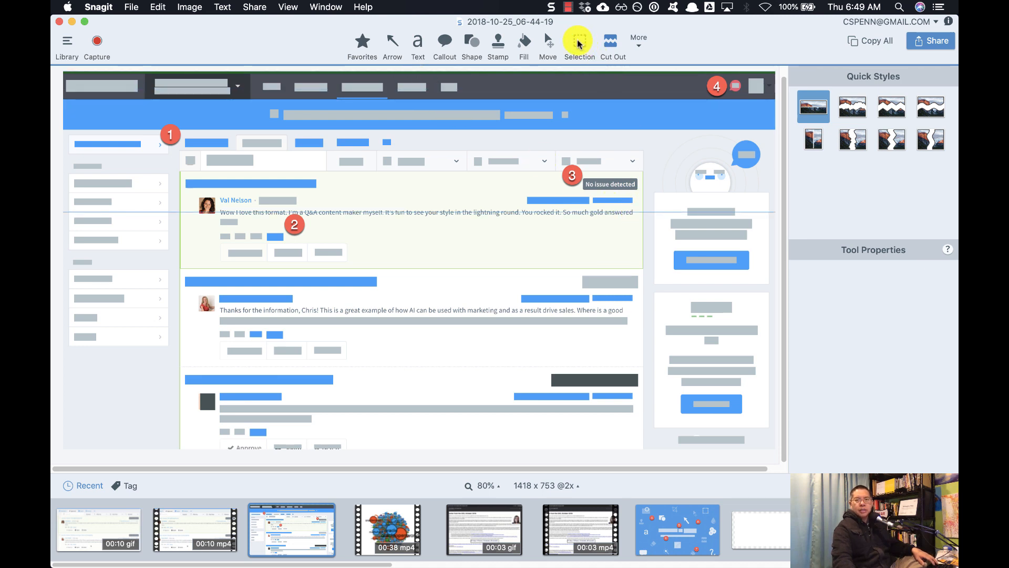
left_click(578, 40)
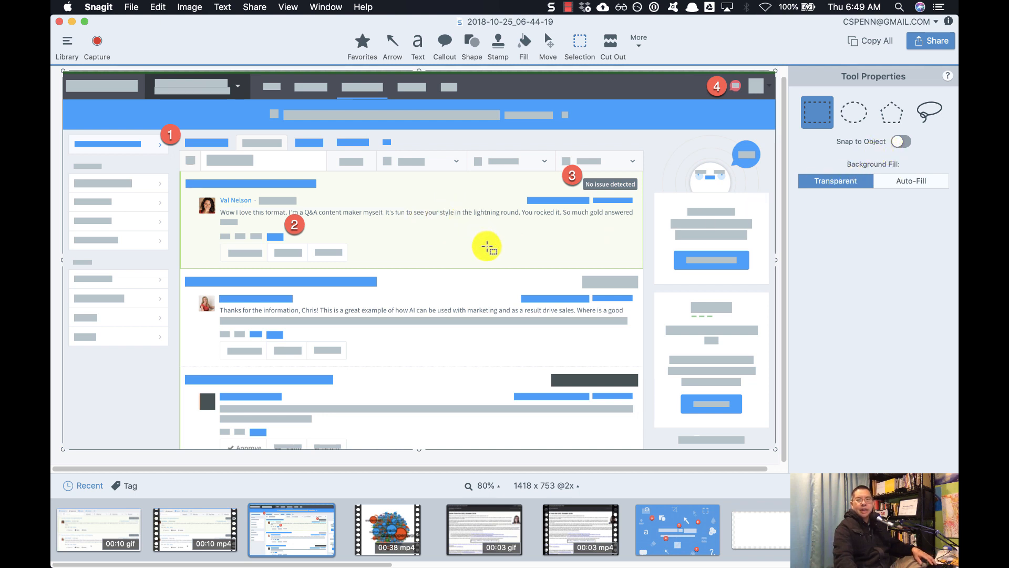
mouse_move(570, 230)
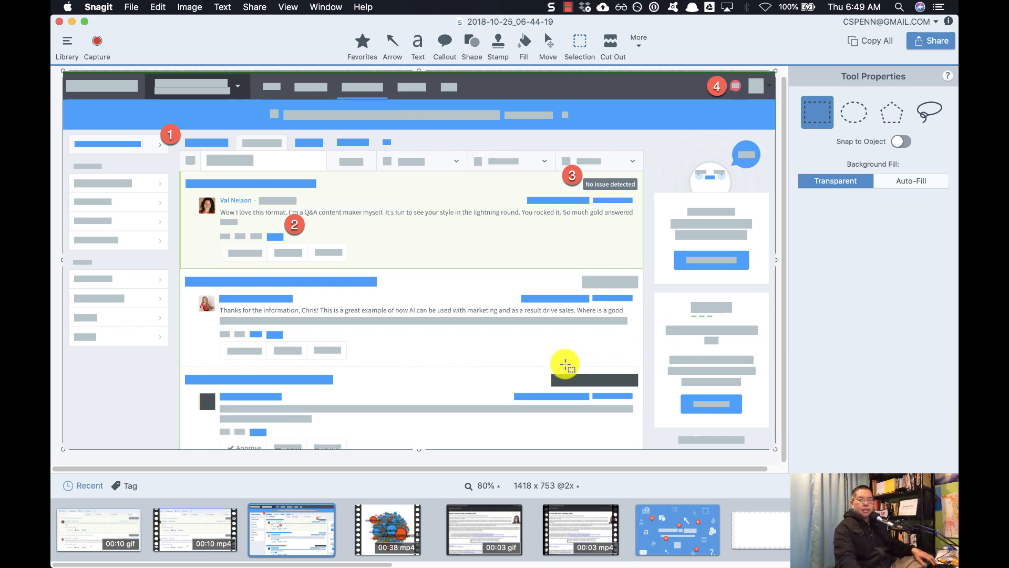
mouse_move(396, 223)
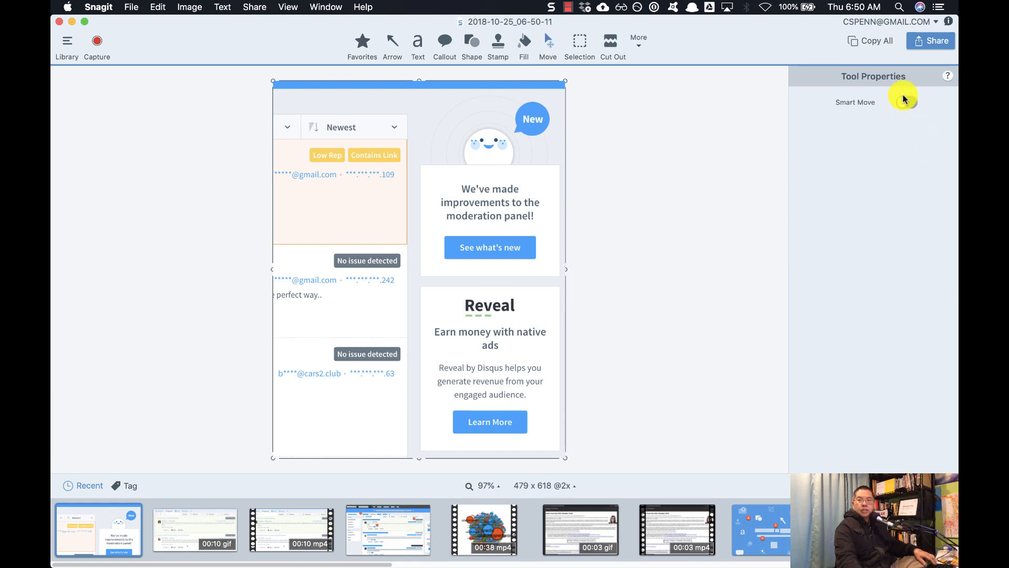
- Enable Smart Move and drag Learn More and the Reveal description into the top card
left_click(907, 101)
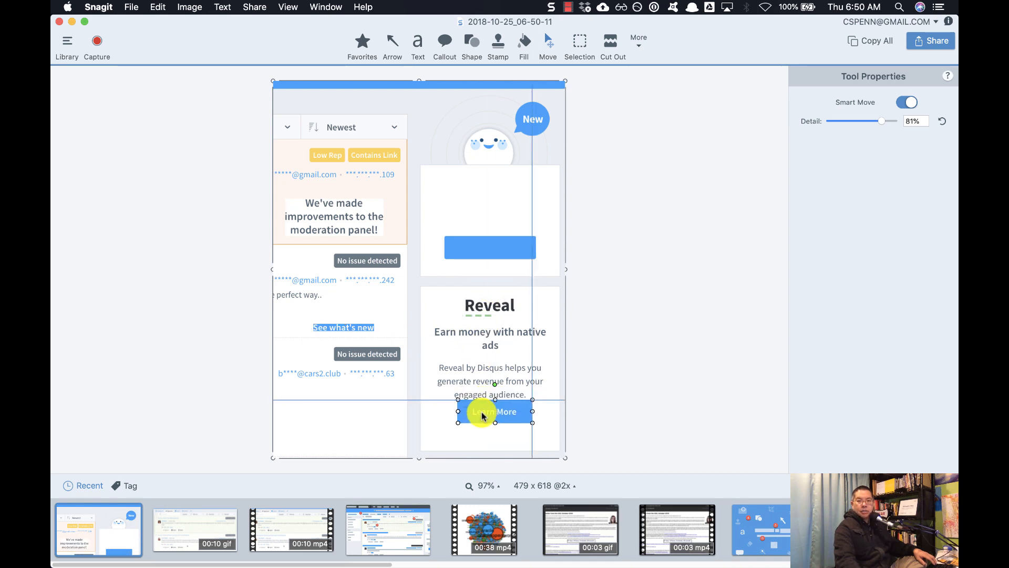
left_click_drag(489, 412, 490, 258)
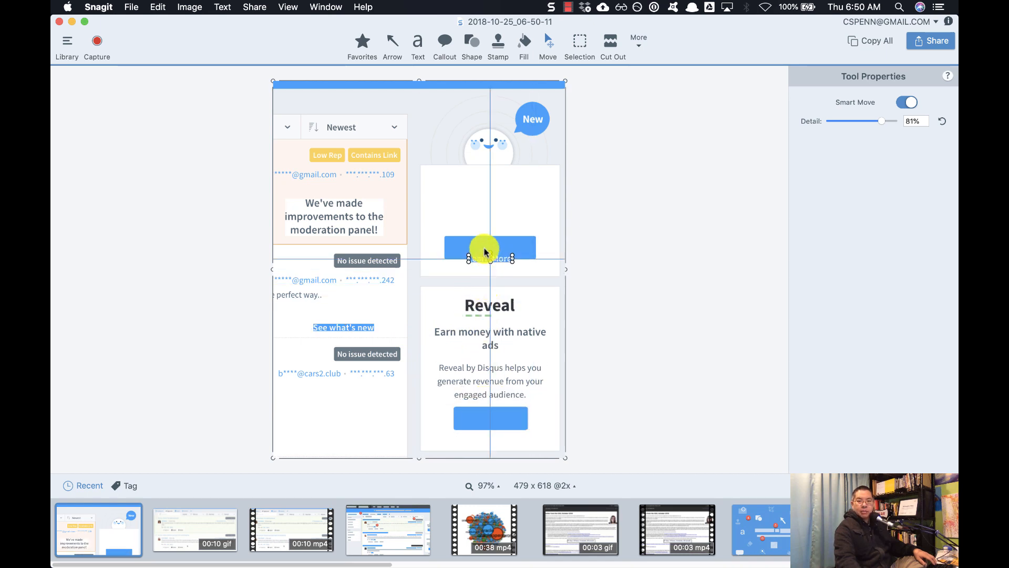
left_click_drag(489, 251, 494, 233)
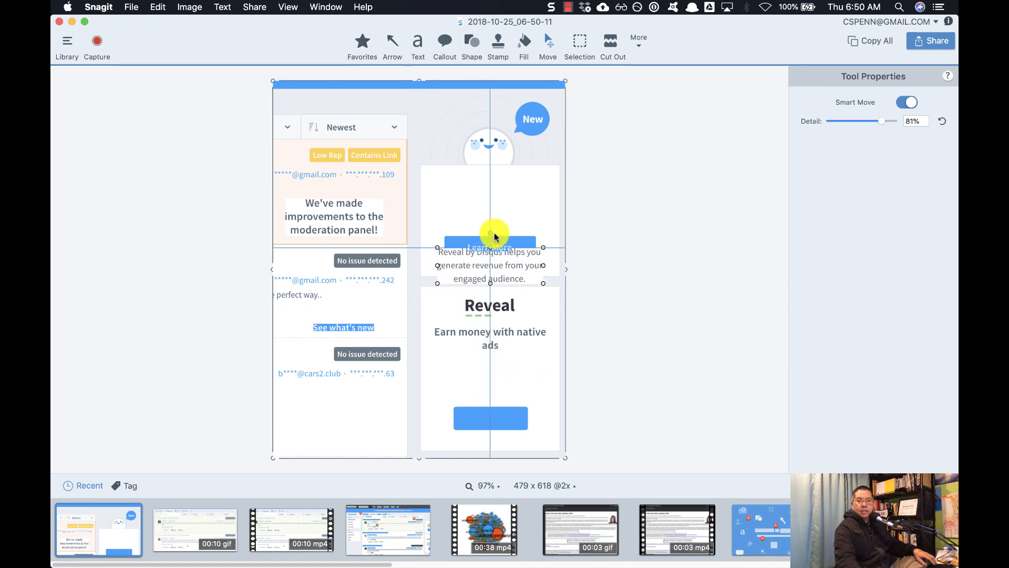